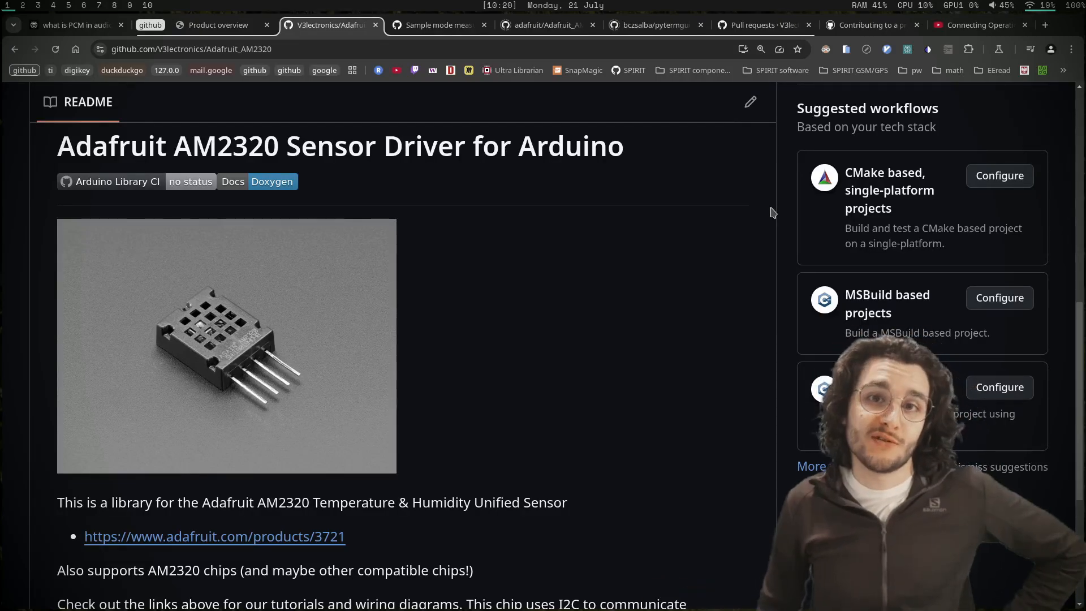
mouse_move(633, 239)
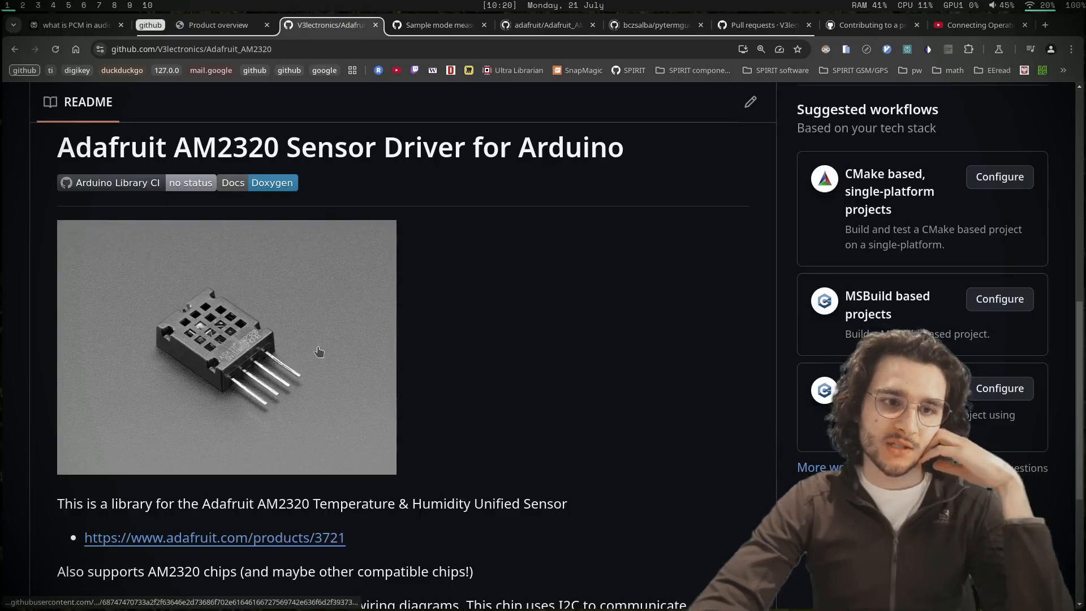
mouse_move(275, 337)
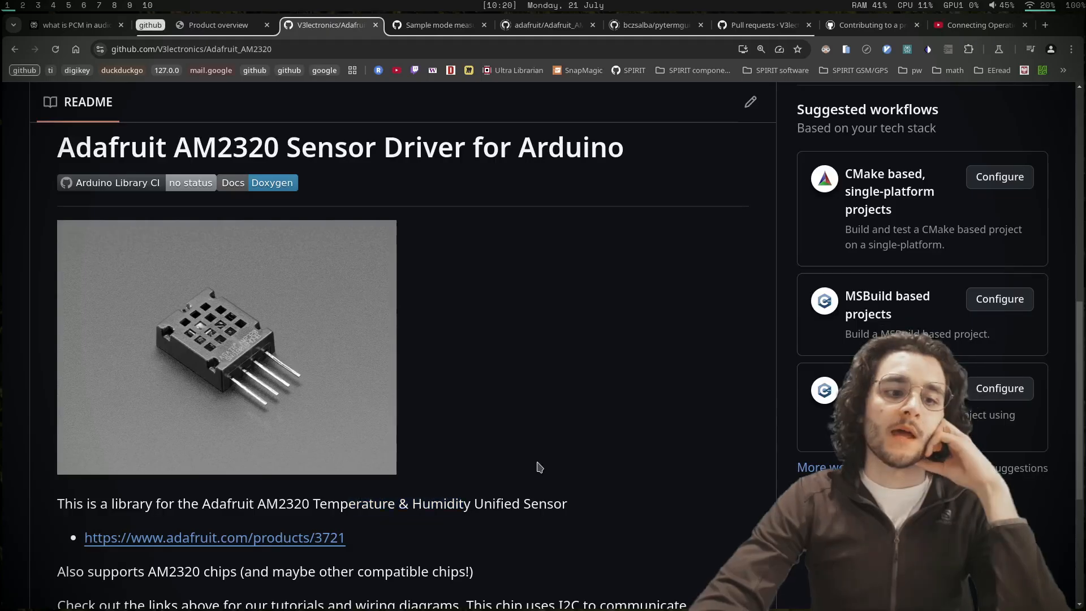
- Scroll the fork's page, then visit the upstream adafruit/Adafruit_AM2320 repository
scroll(down, 3)
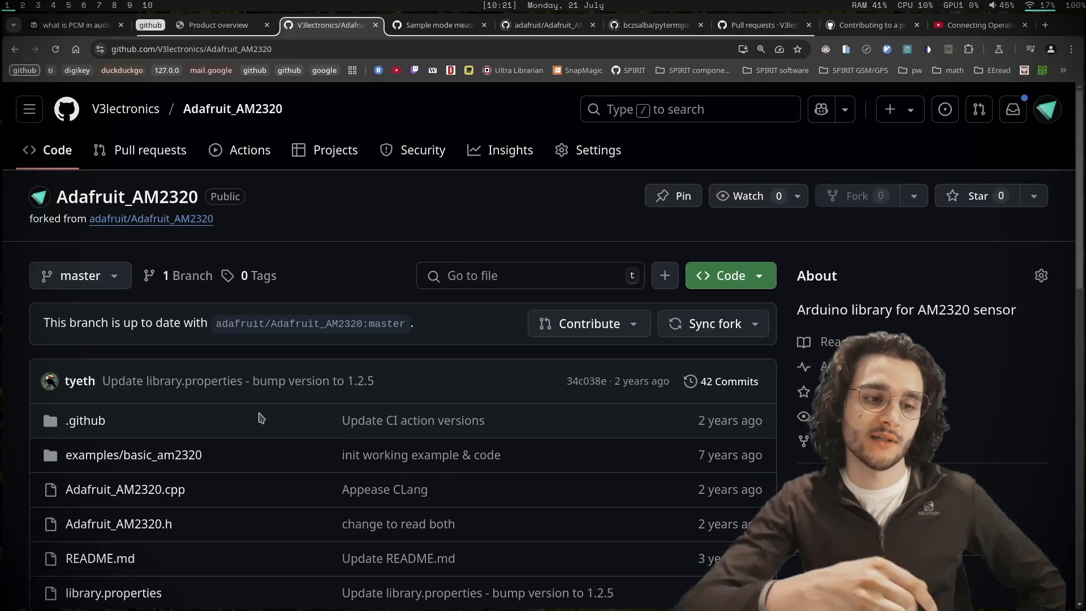
scroll(down, 3)
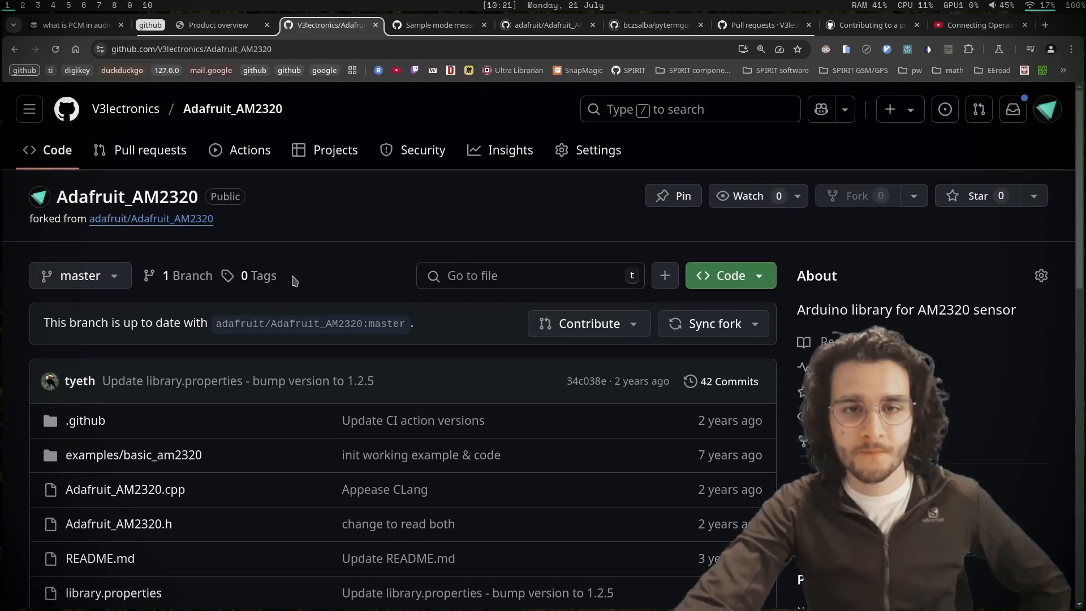
click(547, 24)
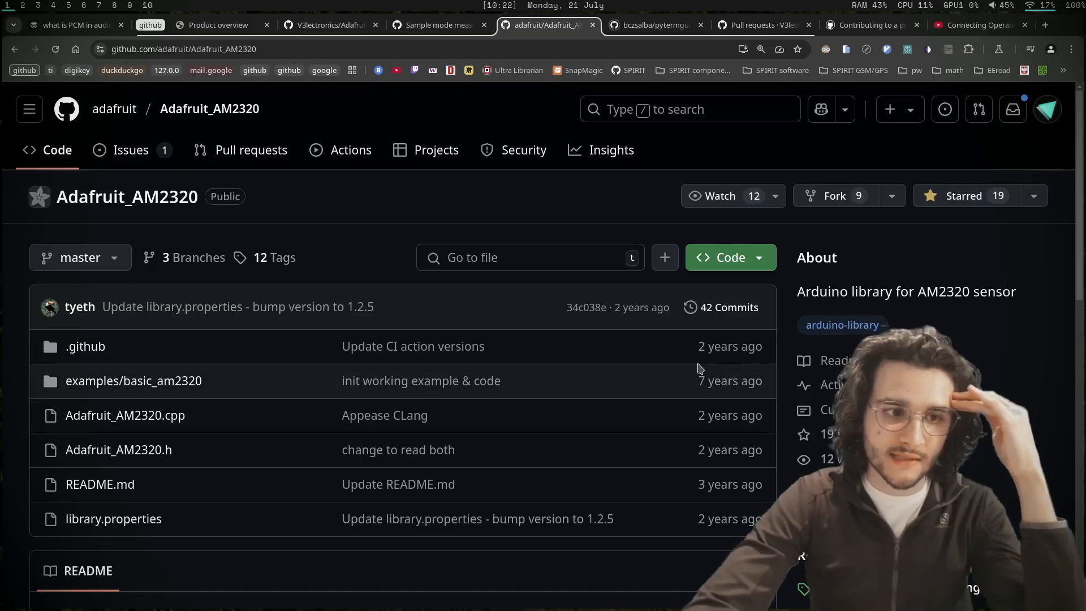
mouse_move(598, 358)
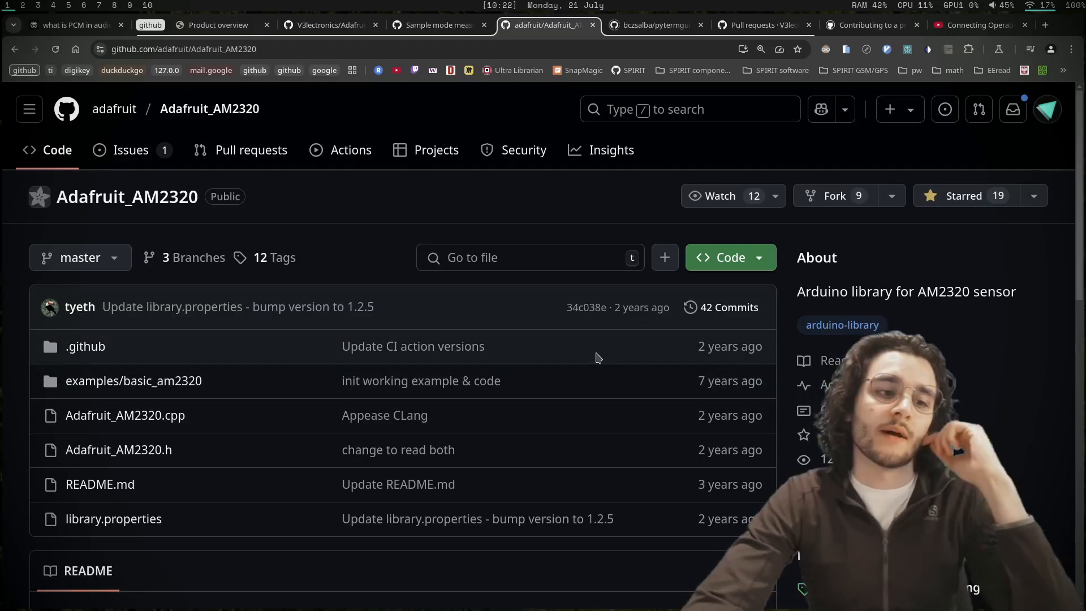
- Open issue #16 'Sample mode measurement' and read the maintainer's welcome for a PR
click(326, 25)
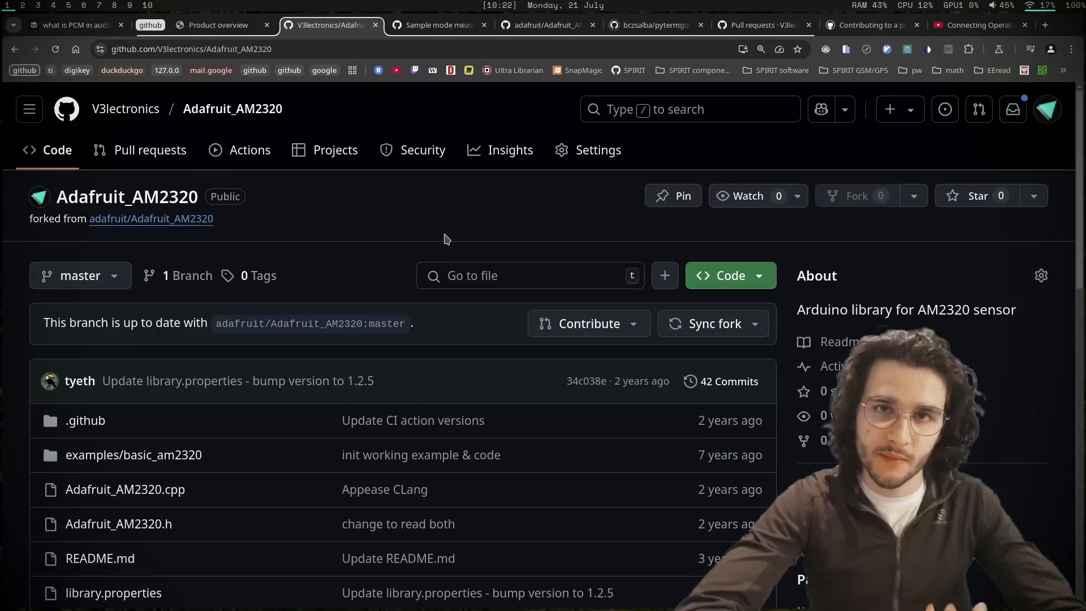
click(438, 25)
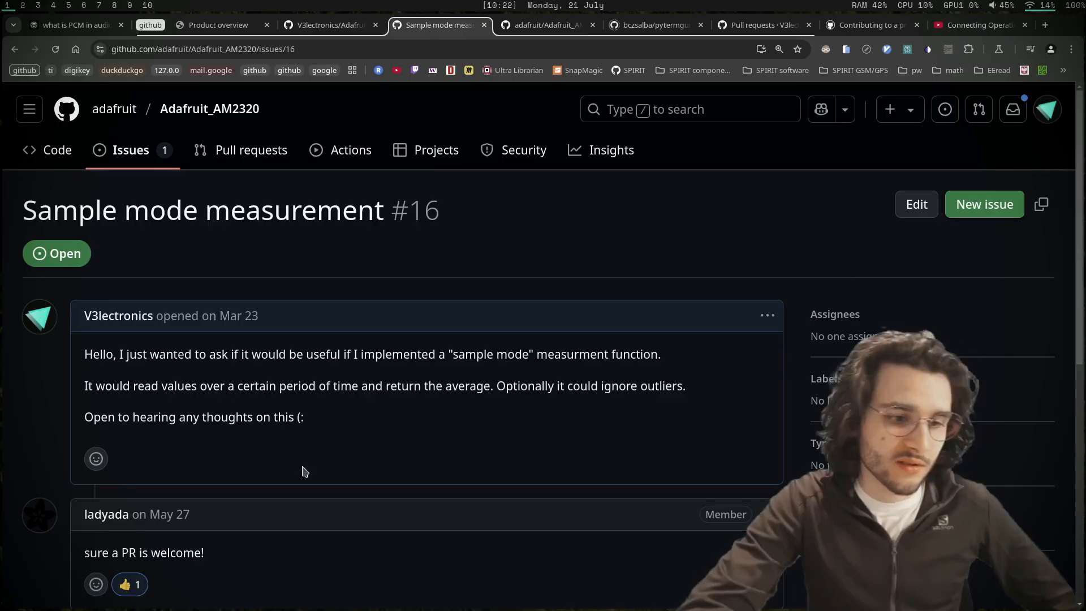
scroll(down, 3)
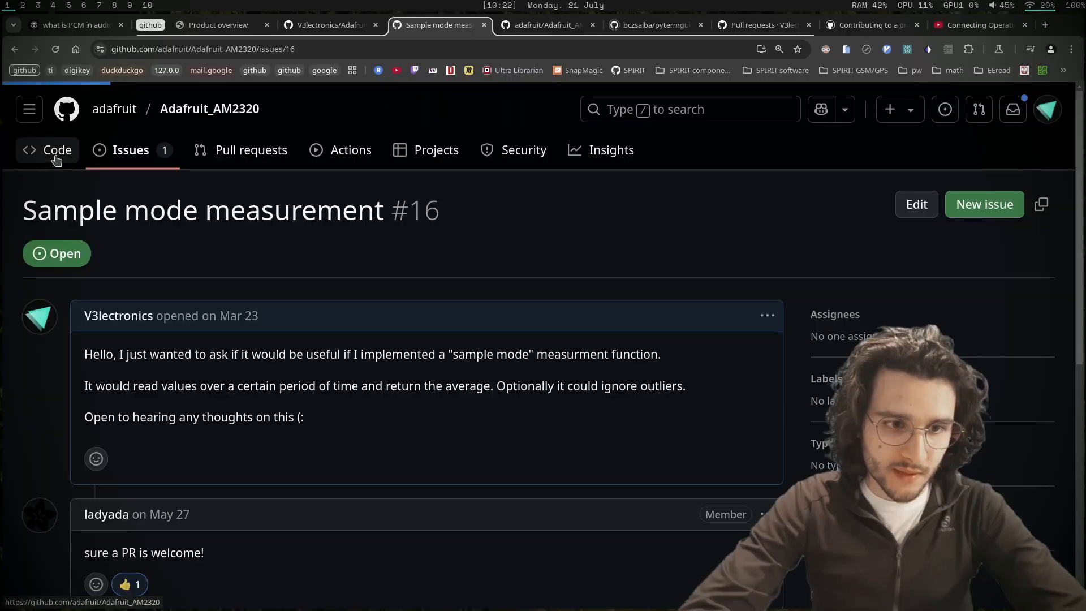
- Open the upstream Code tab and scroll through Adafruit_AM2320.cpp's functions
click(57, 149)
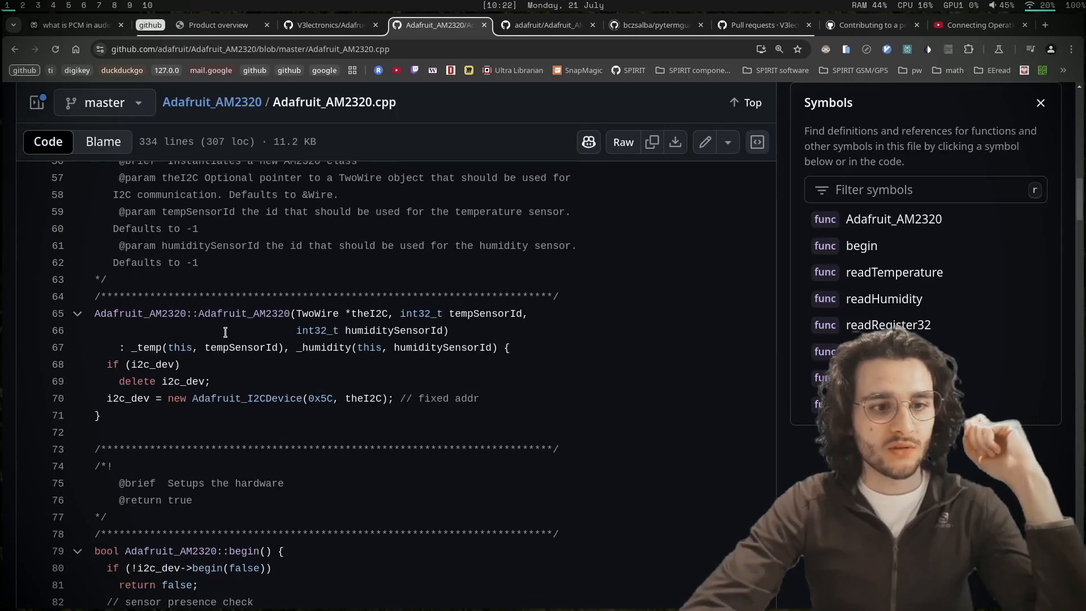
scroll(down, 3)
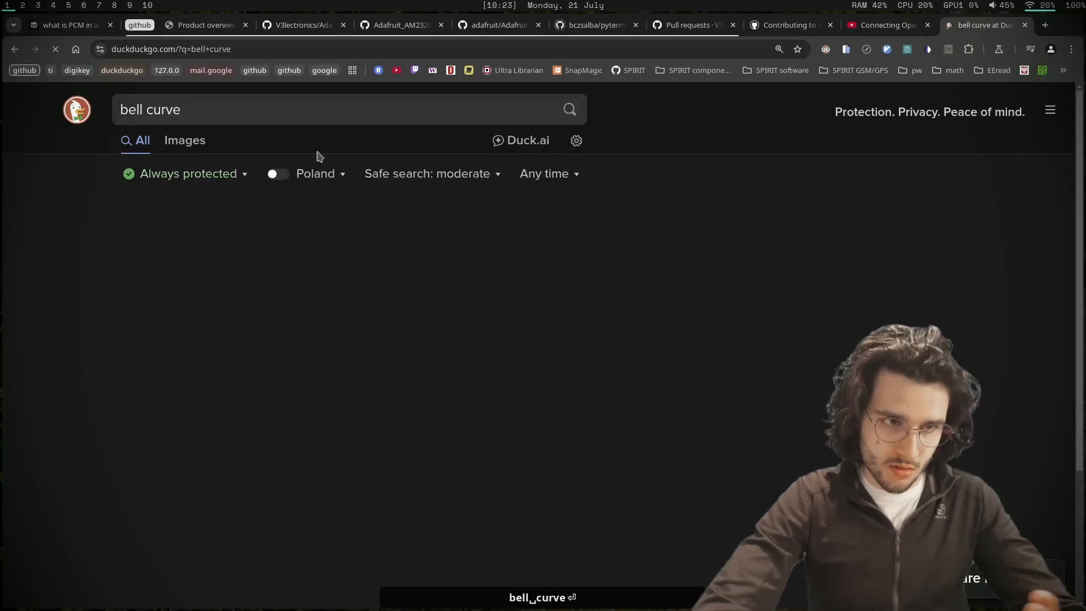
- Show bell curve image results and preview the corporatefinanceinstitute and trumpexcel charts
click(185, 139)
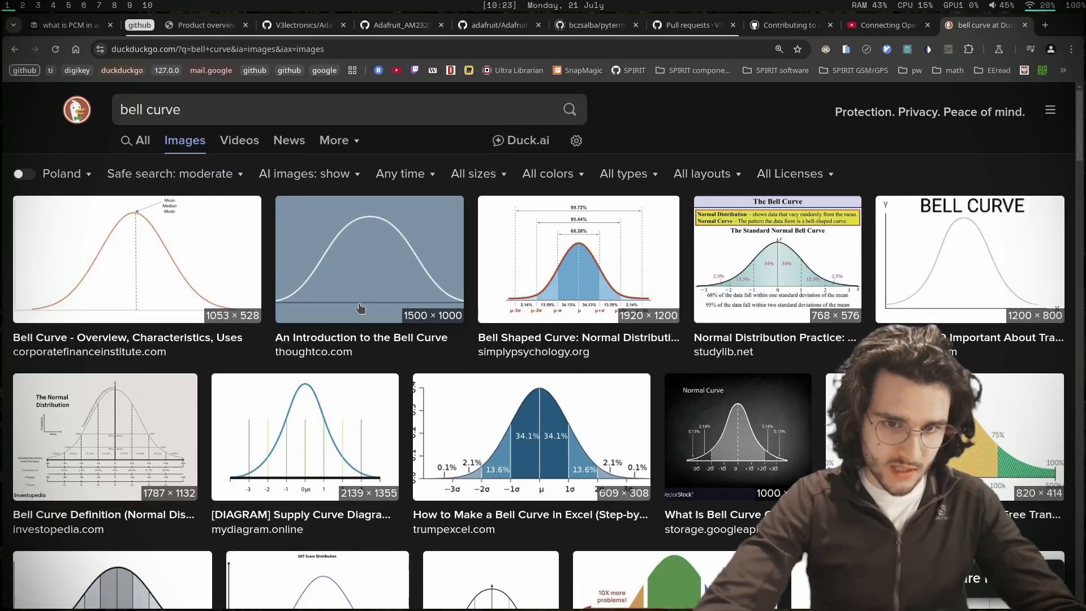
click(136, 259)
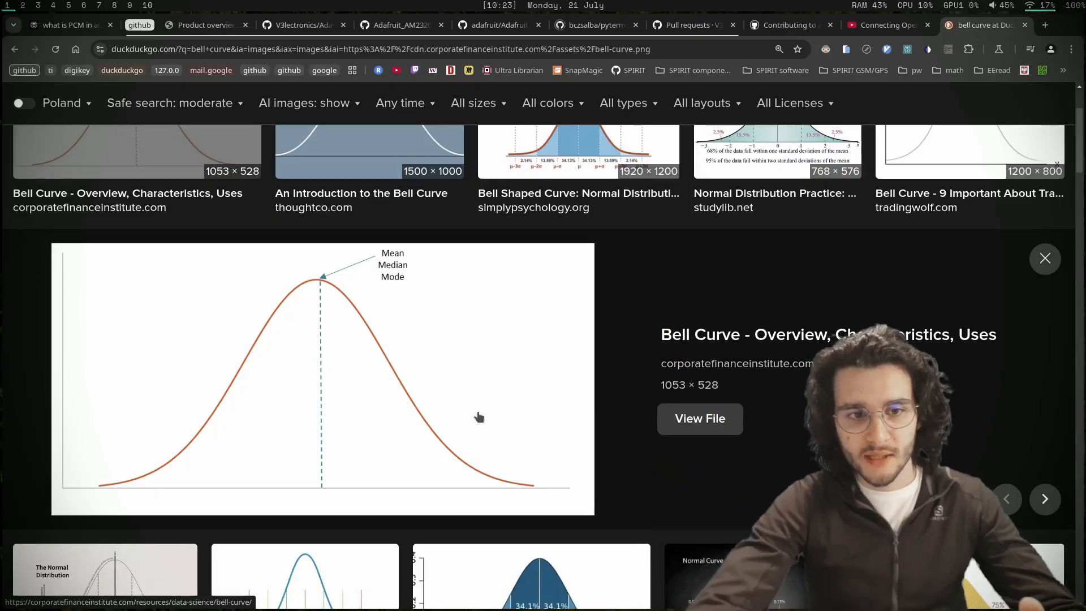
scroll(down, 3)
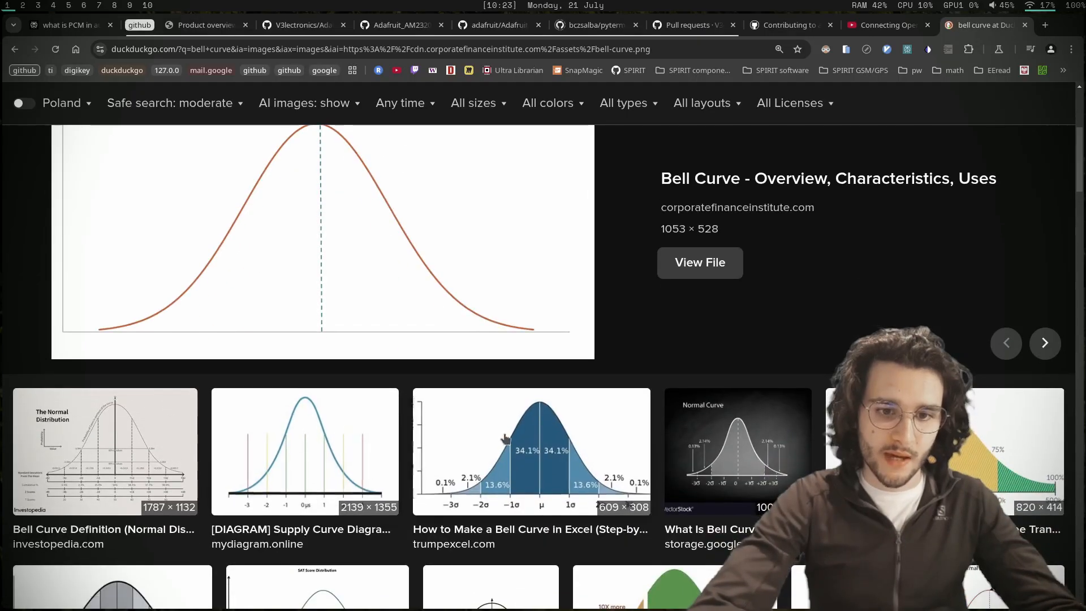
click(531, 452)
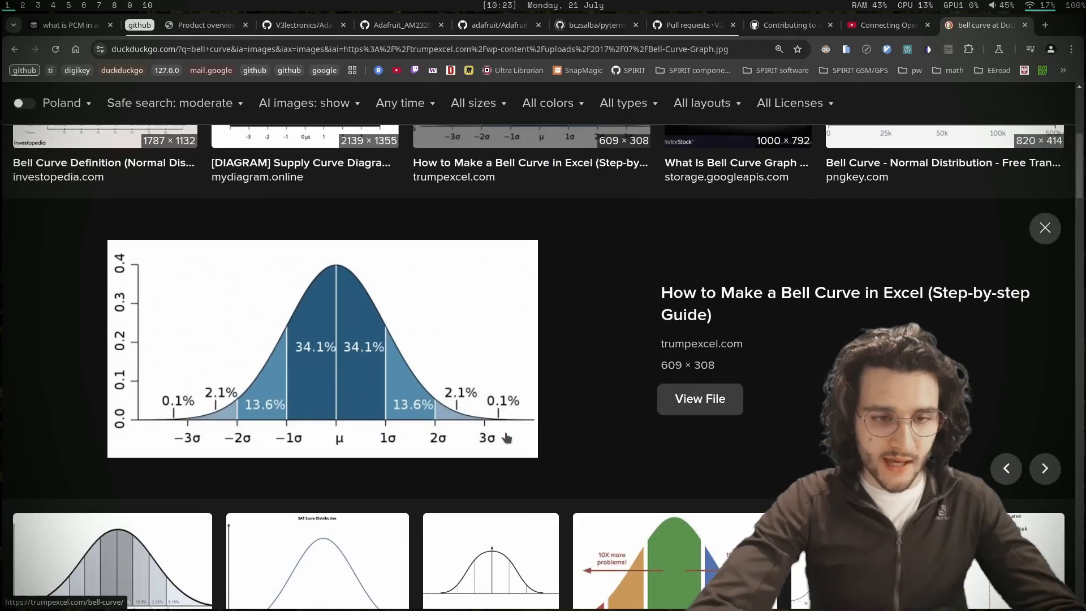
mouse_move(305, 291)
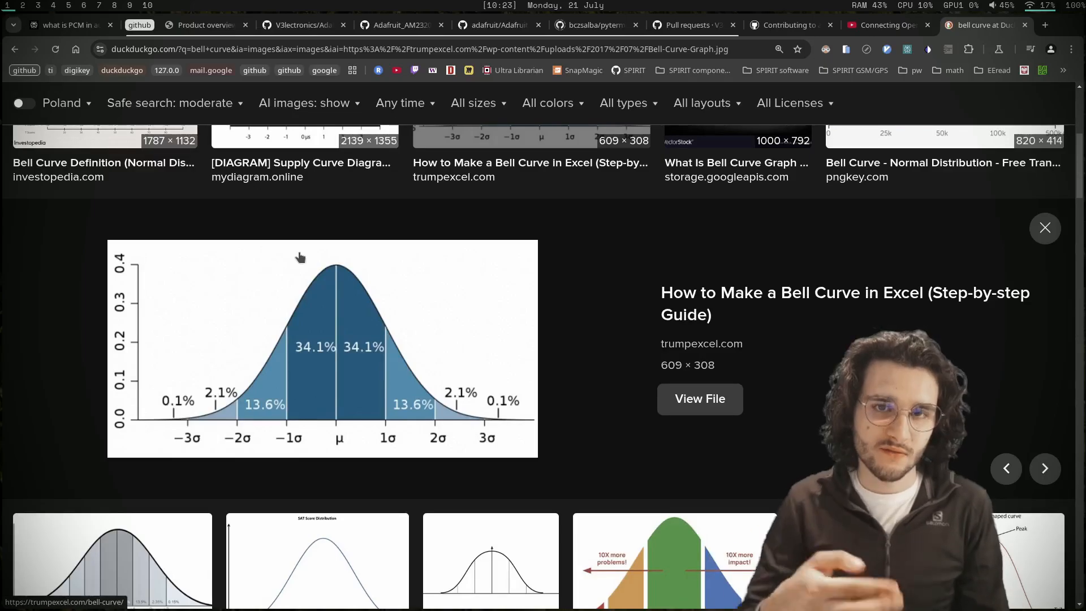
scroll(down, 3)
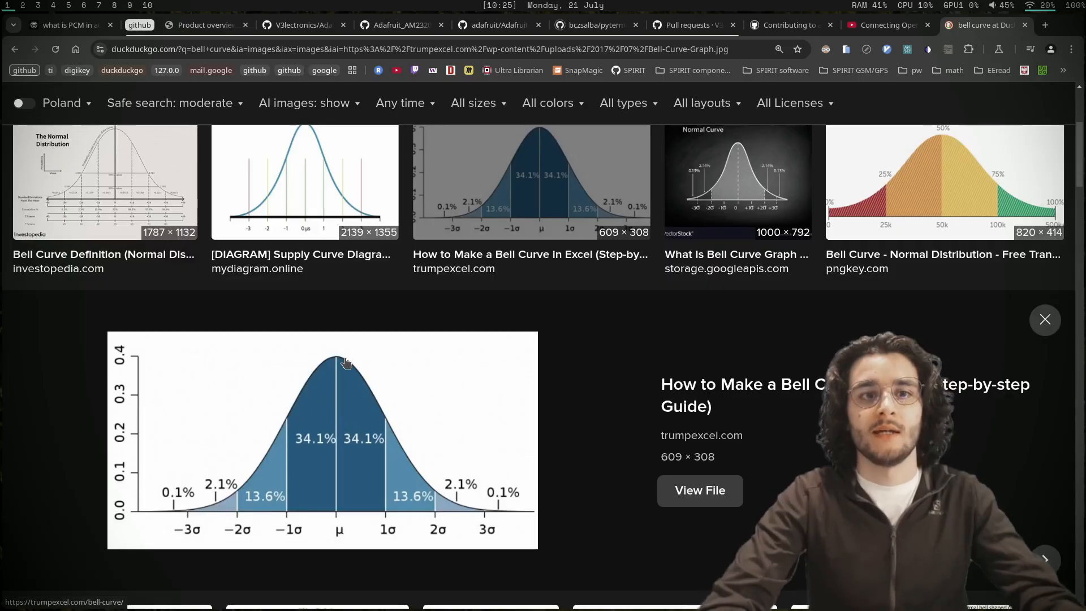
- Switch from the .cpp source to the fork's page and reveal its HTTPS clone URL
click(394, 25)
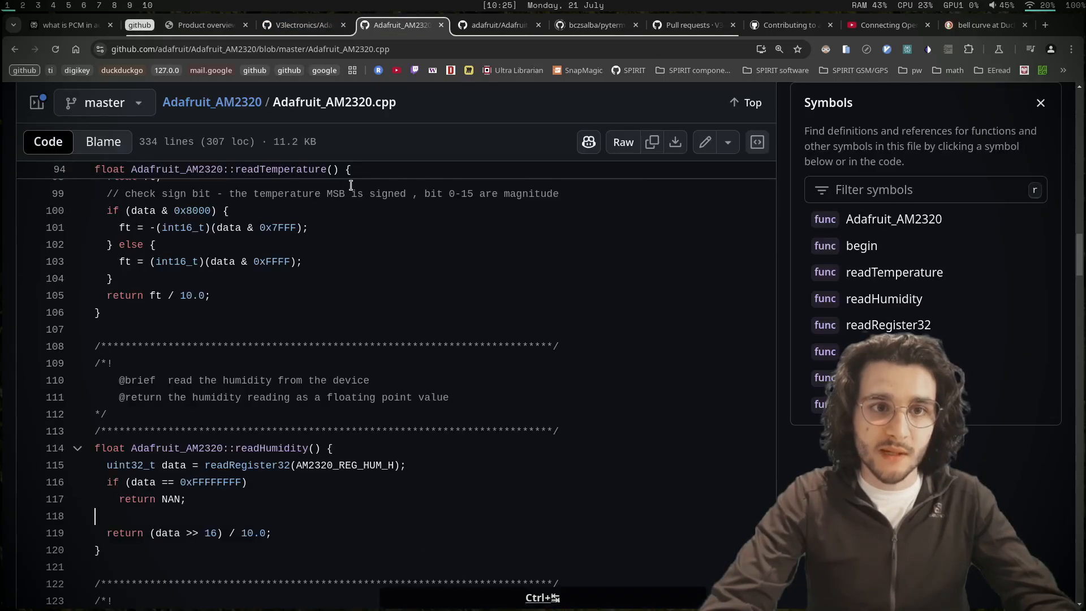
click(300, 25)
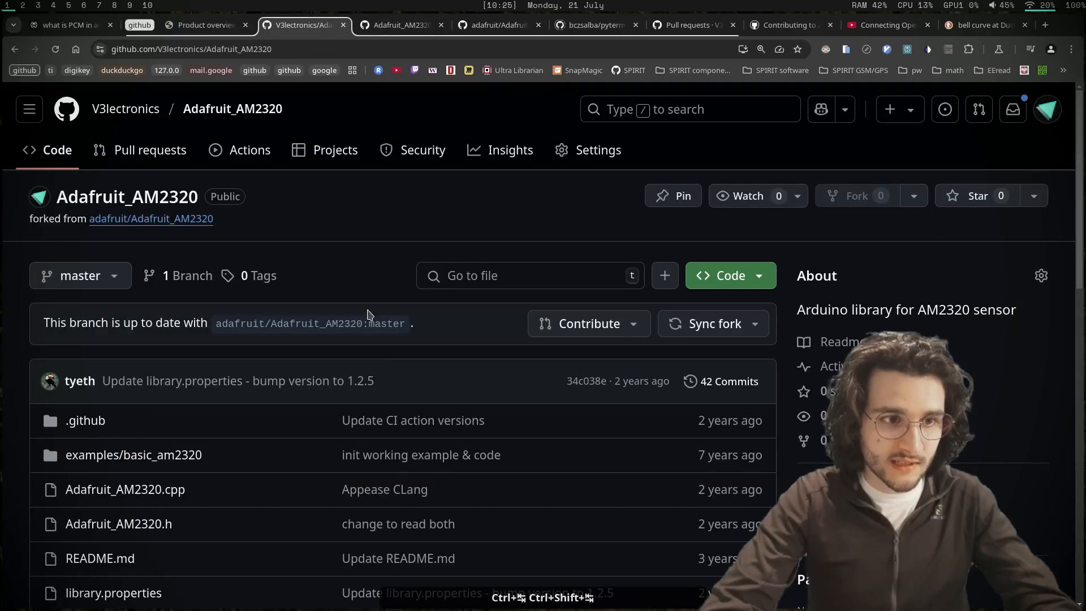
scroll(down, 3)
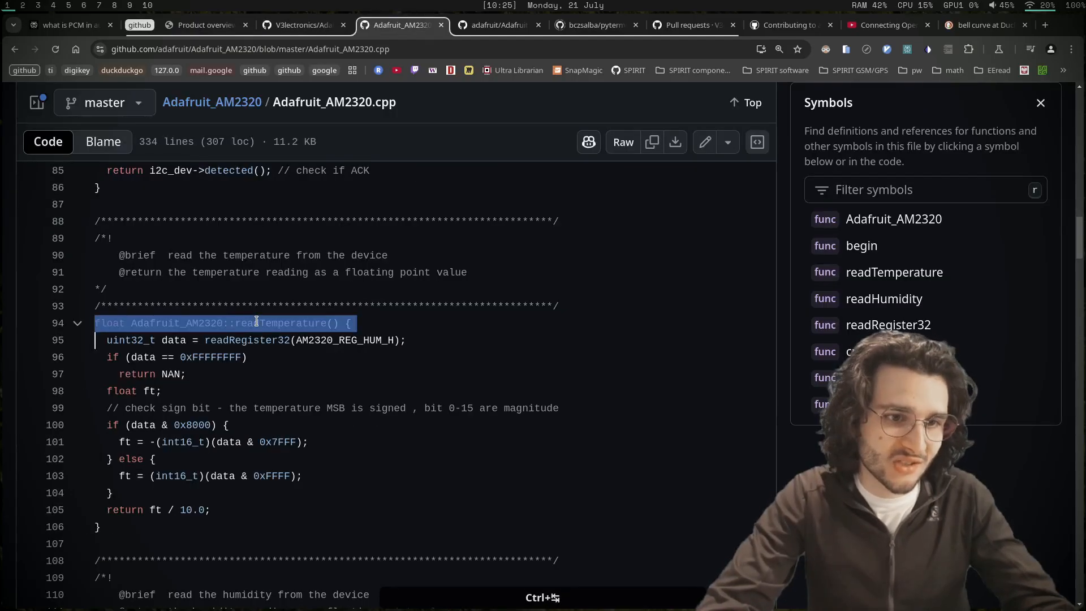
click(894, 272)
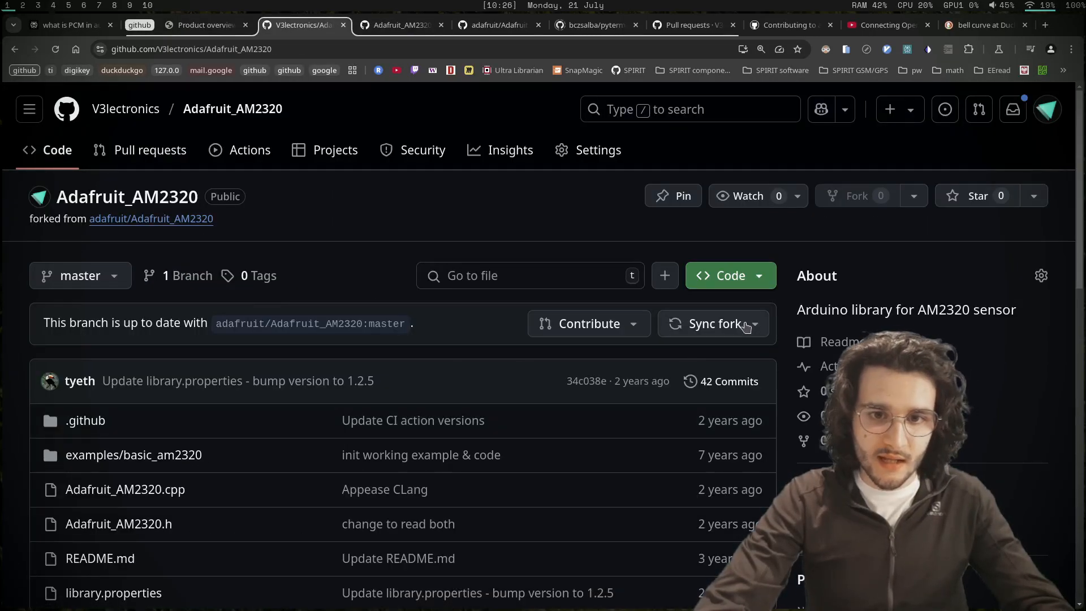
click(729, 275)
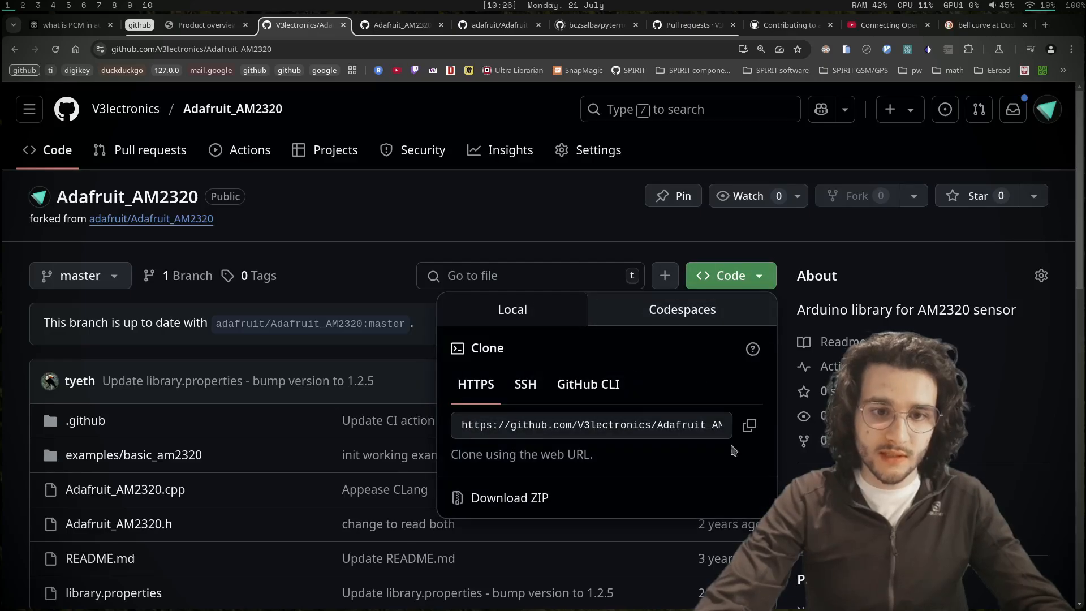
key(super+2)
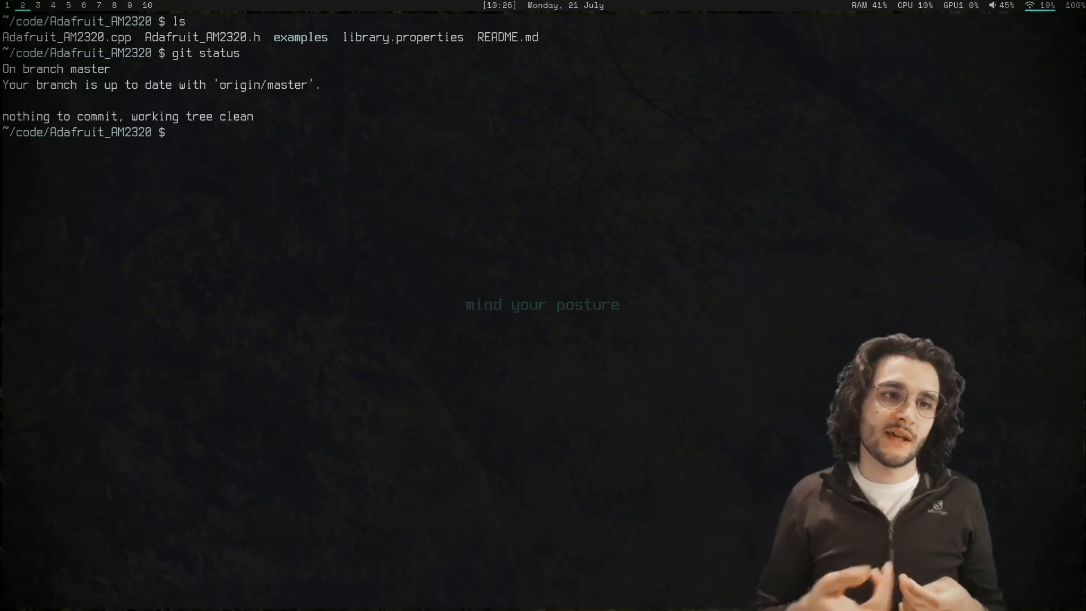
- Open a new terminal, list ~/code/arduino-test, and open arduino-test.ino in Neovim
key(super+2)
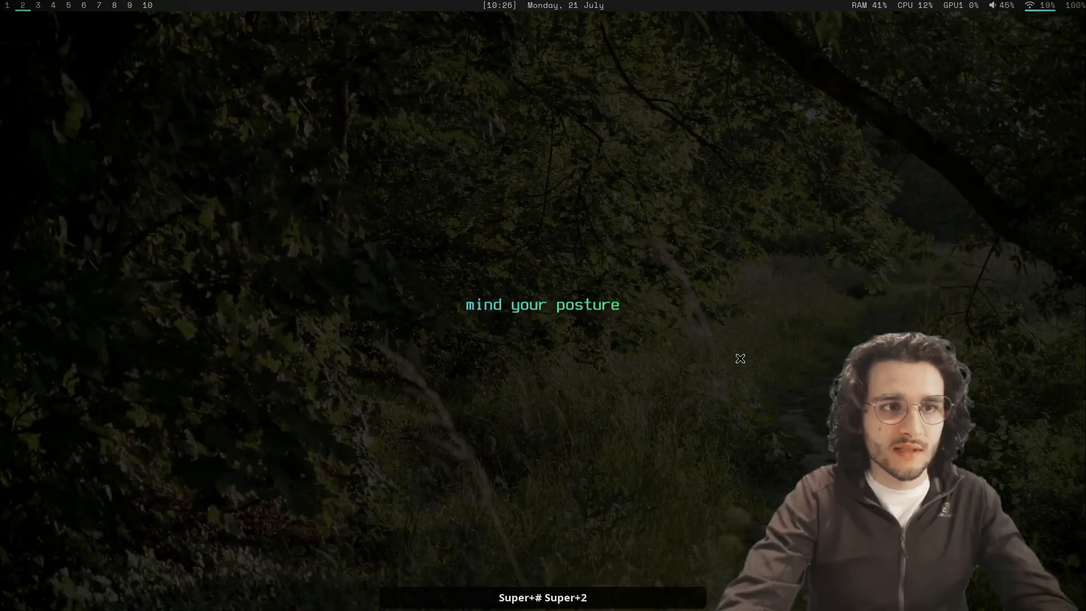
key(super+Return)
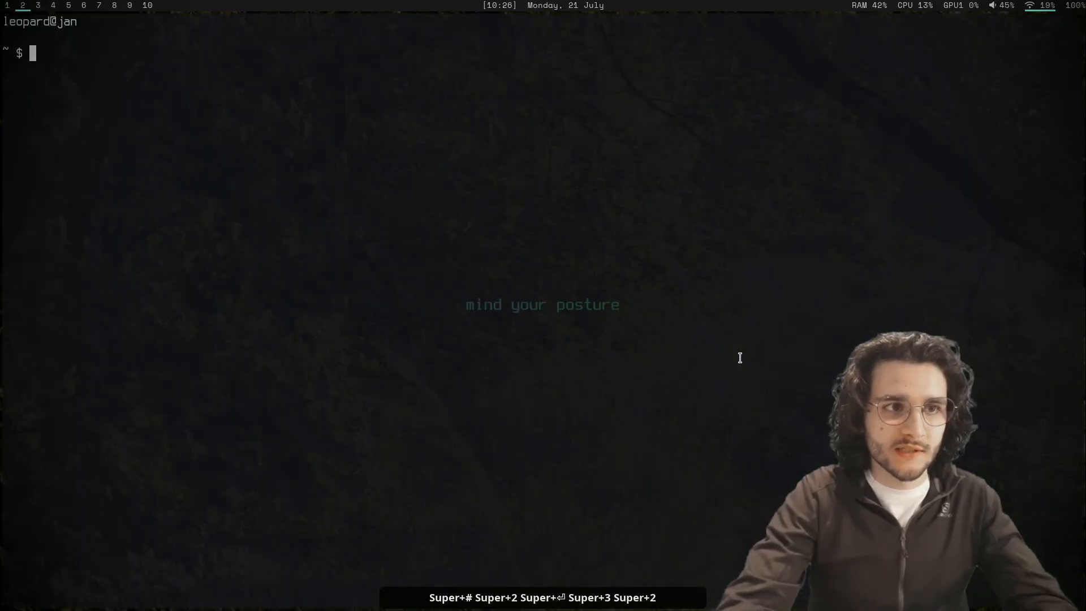
text(ls)
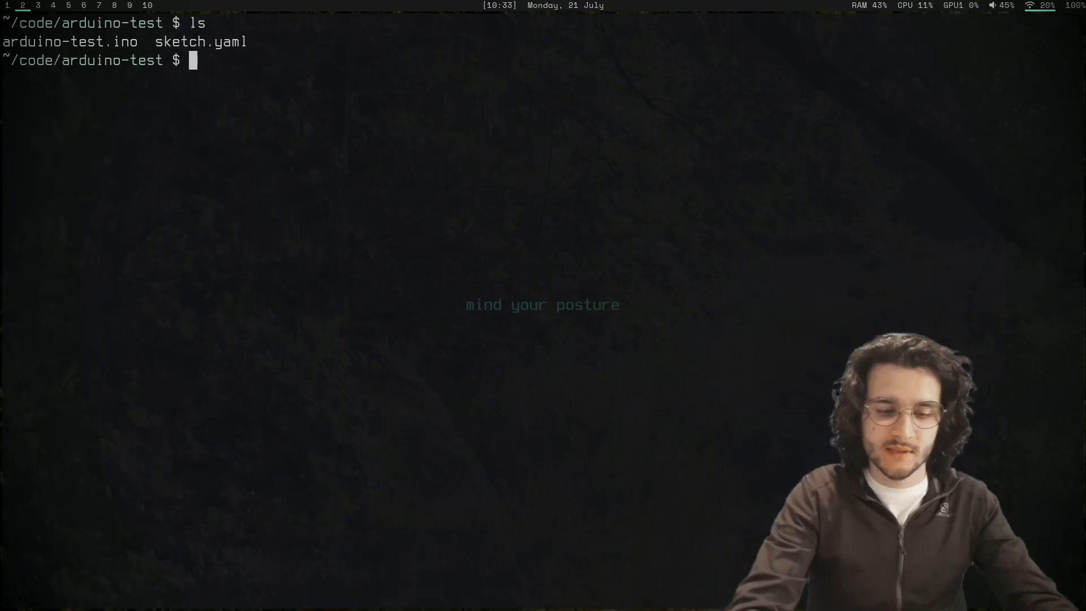
text(v ad)
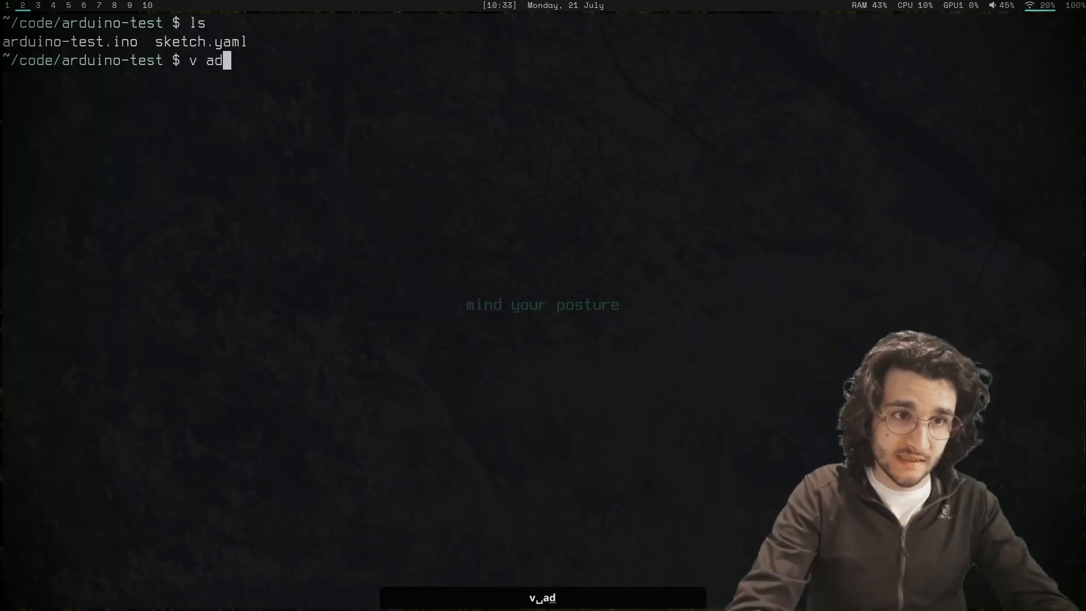
key(Return)
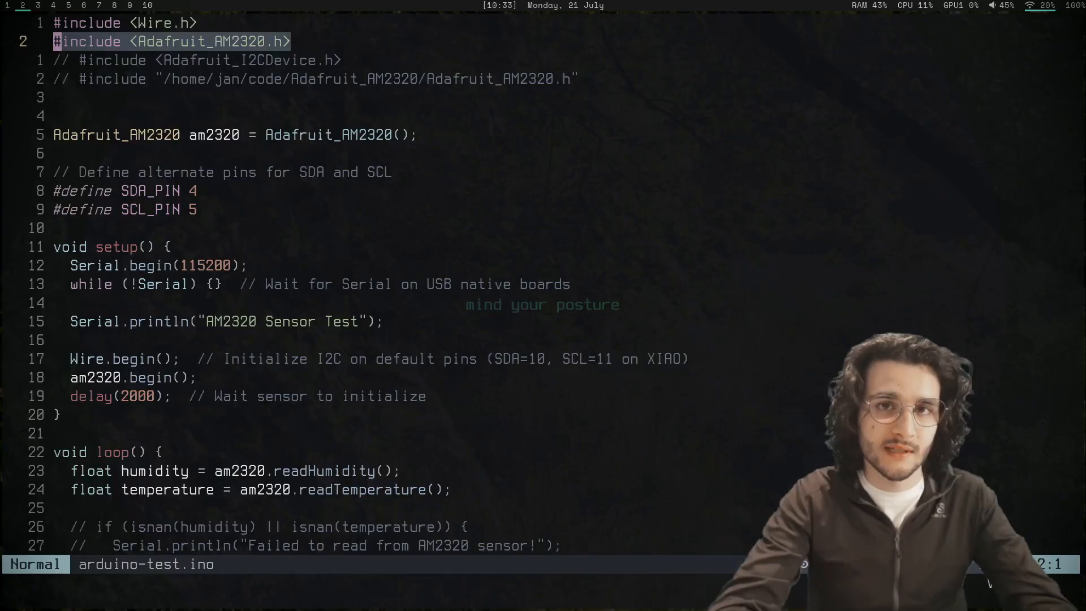
- Pick the AM2320 library, compile and upload the sketch, and view serial readings
text(AM2320)
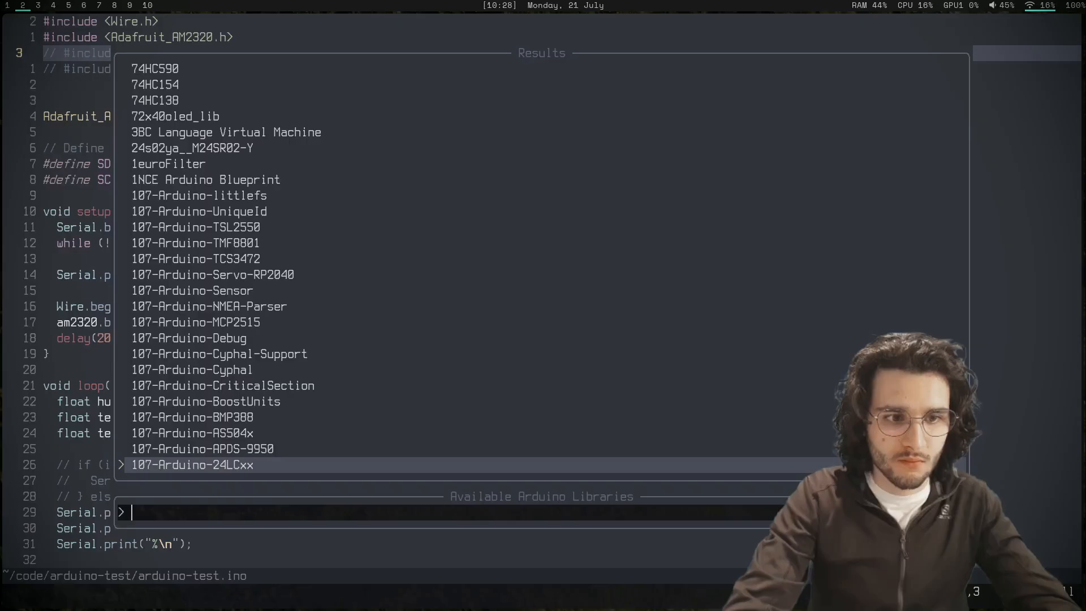
text(AM2320)
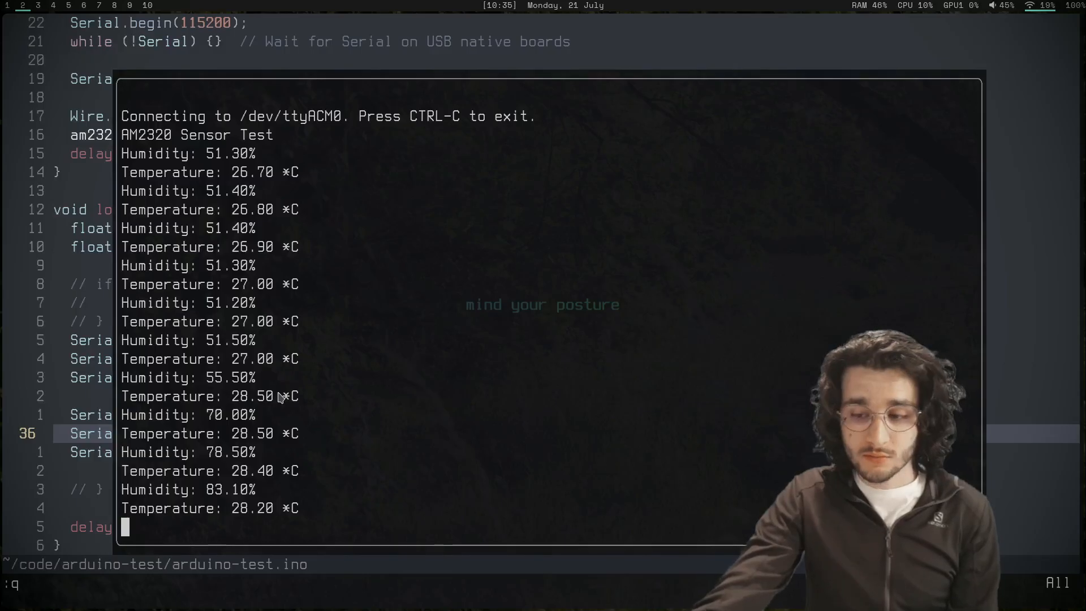
- Stop the serial monitor, open the Adafruit_AM2320 library source, and begin a float declaration
key(ctrl+c)
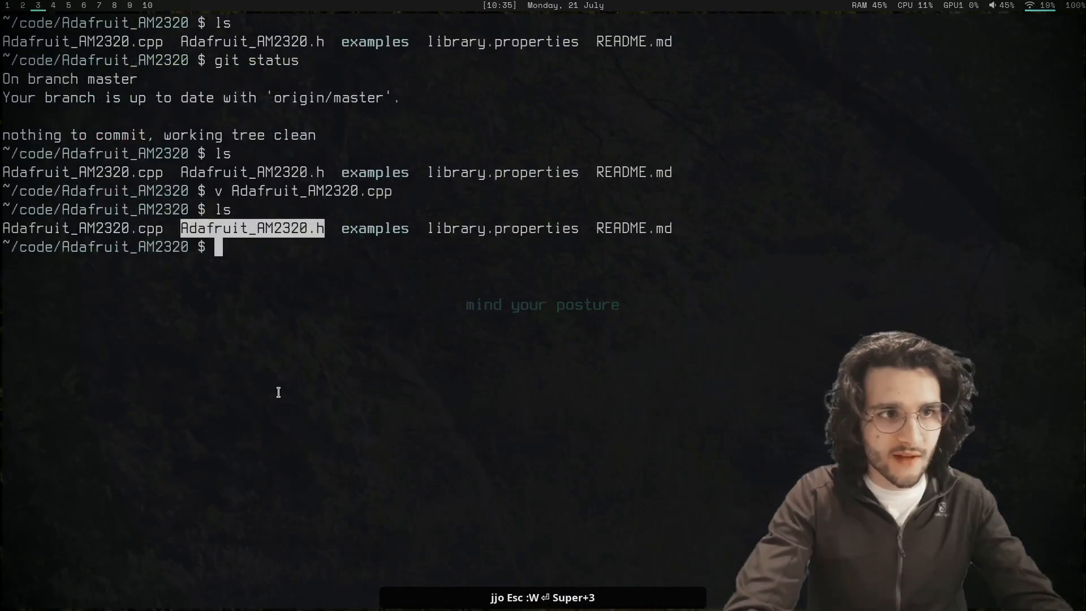
text(v Adafruit_AM2320.cpp)
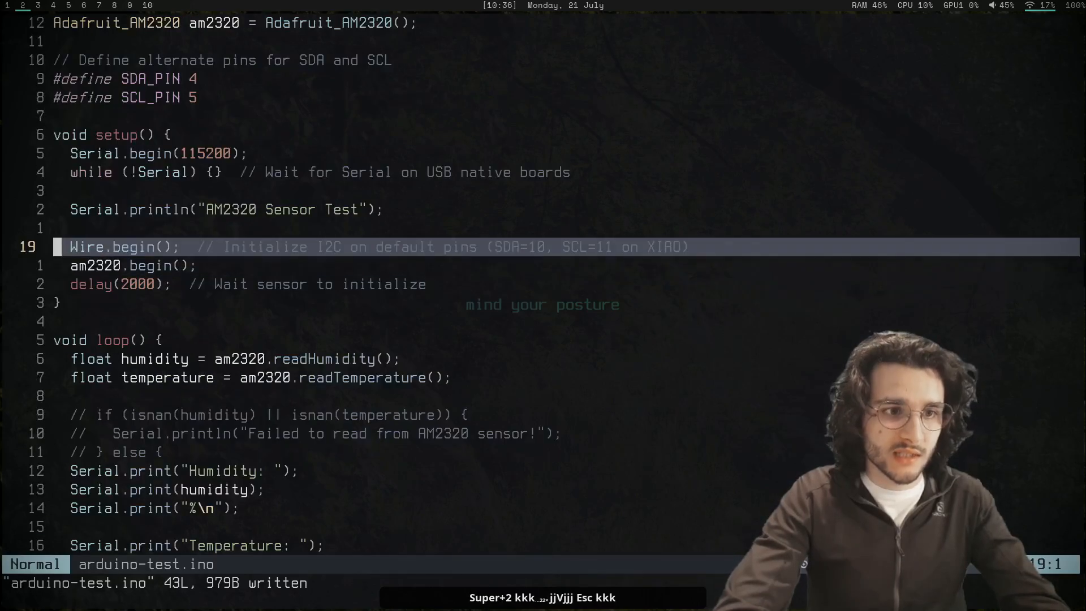
text(float read)
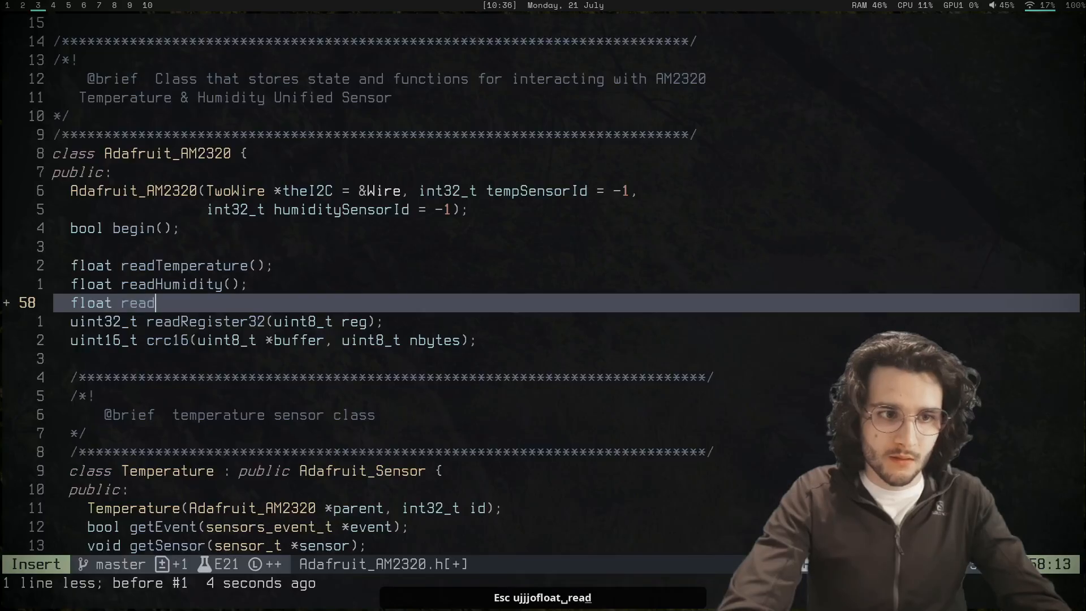
- Type float readTemperatureSM() into the Adafruit_AM2320.h class below readHumidity()
text(Tem)
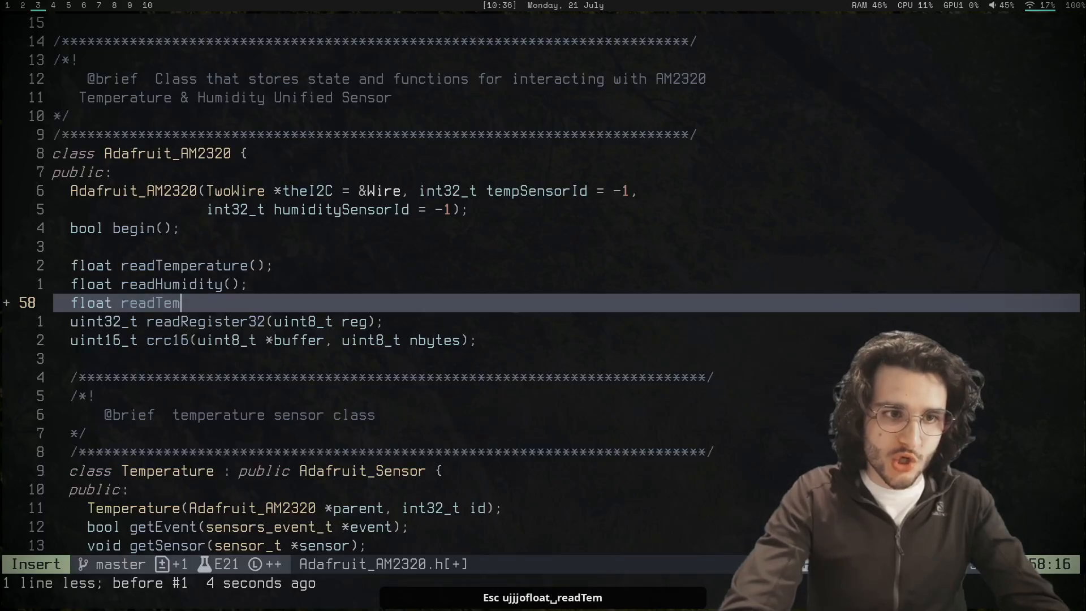
text(peratureSM)
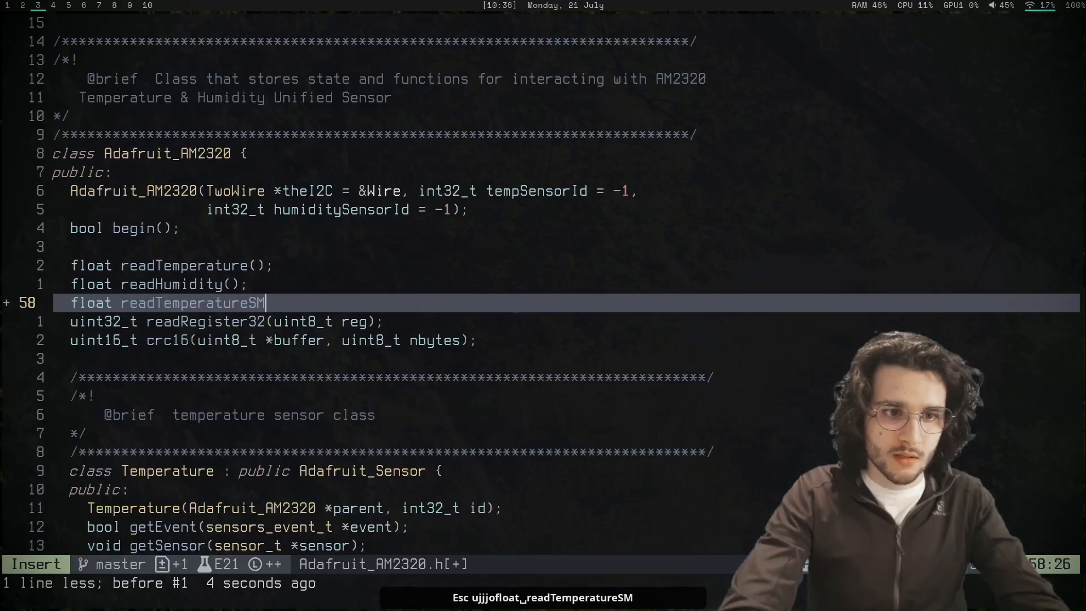
text(())
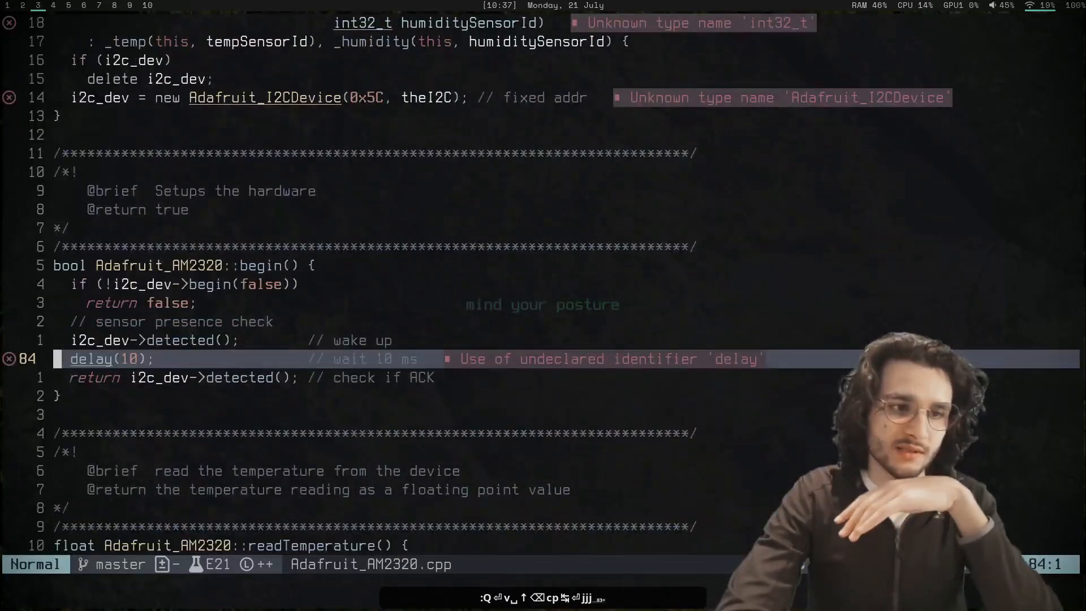
- Copy begin() into a float readTemperatureSM() stub returning 10 and save Adafruit_AM2320.cpp
scroll(down, 3)
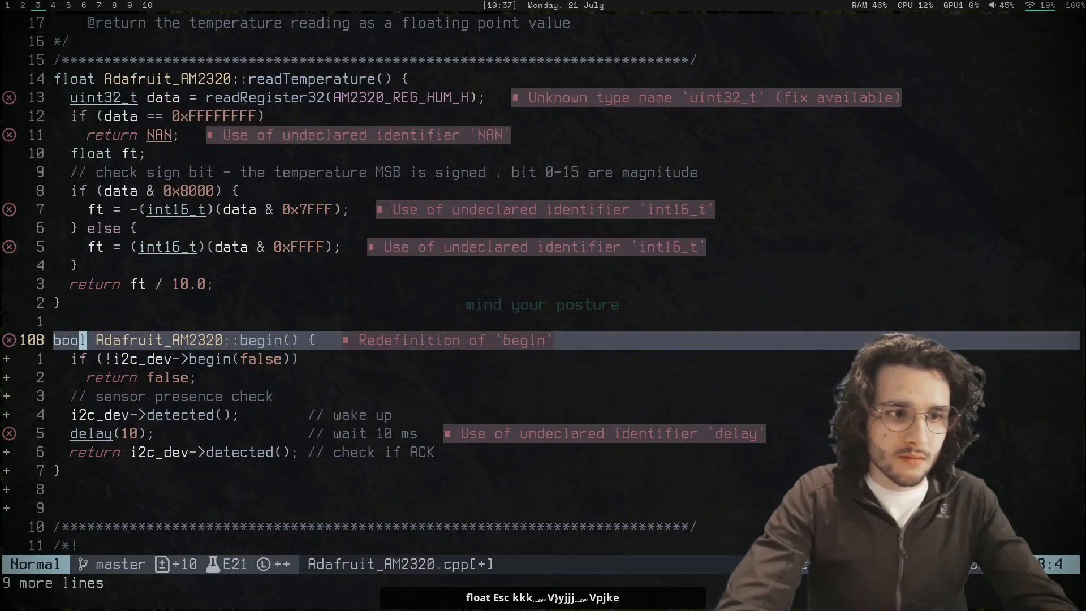
text(float)
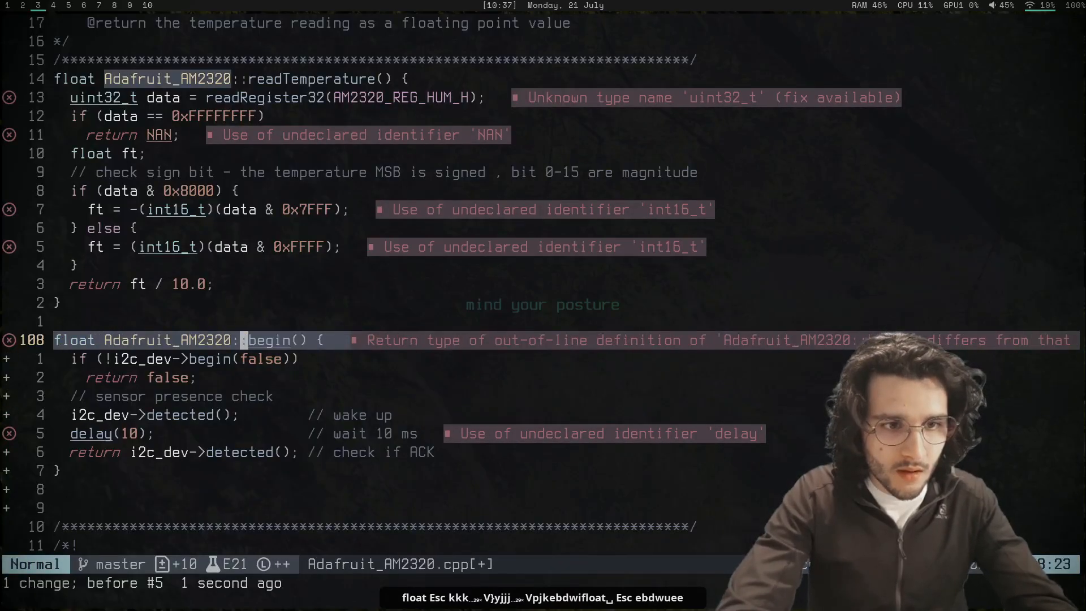
text(te)
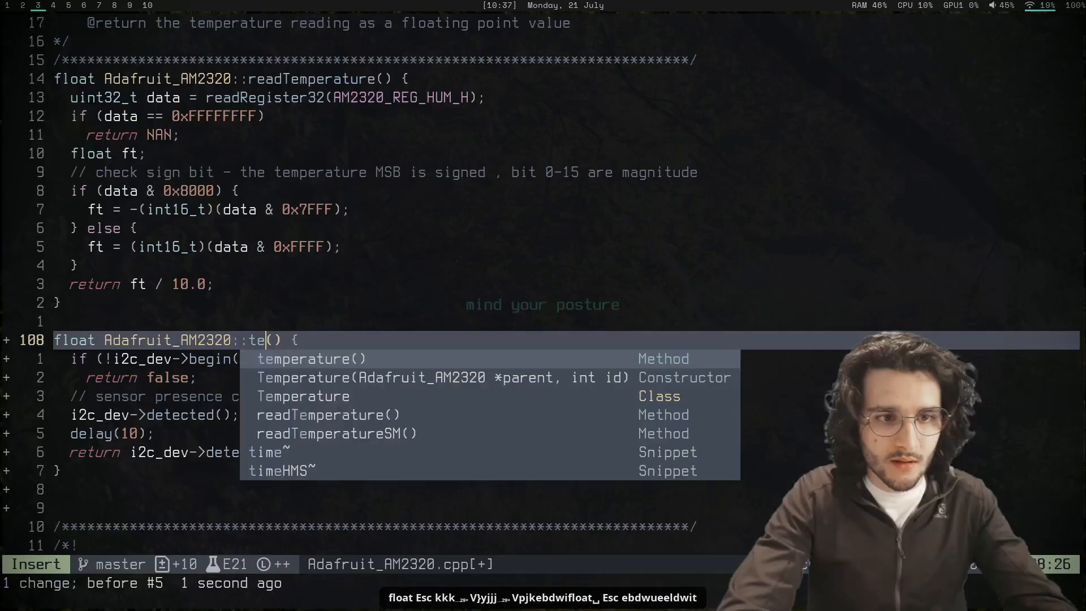
text(readTemperatureSM)
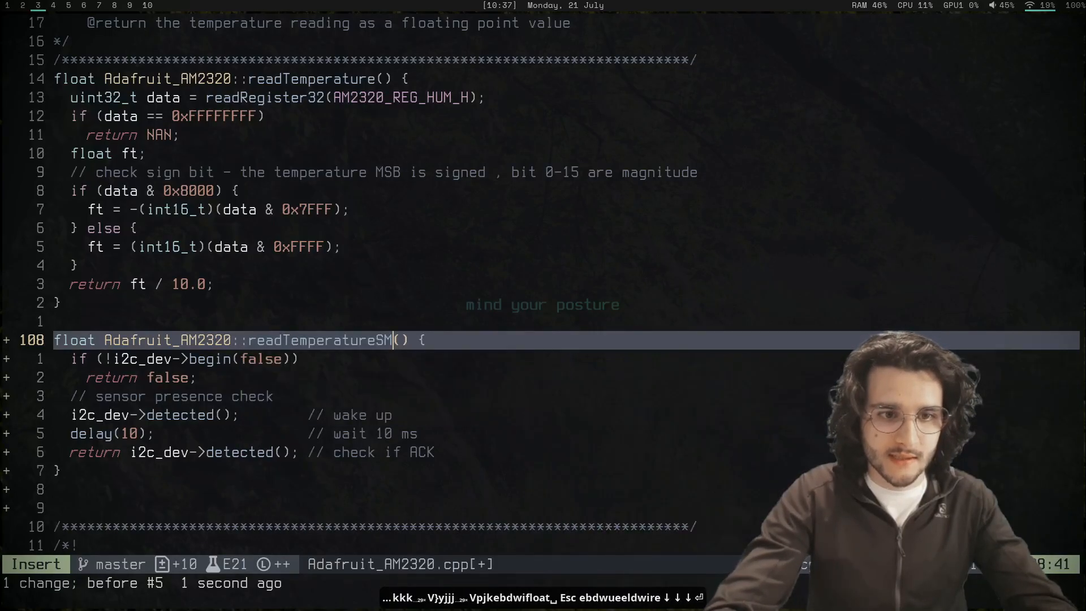
key(Escape)
text(return 10;)
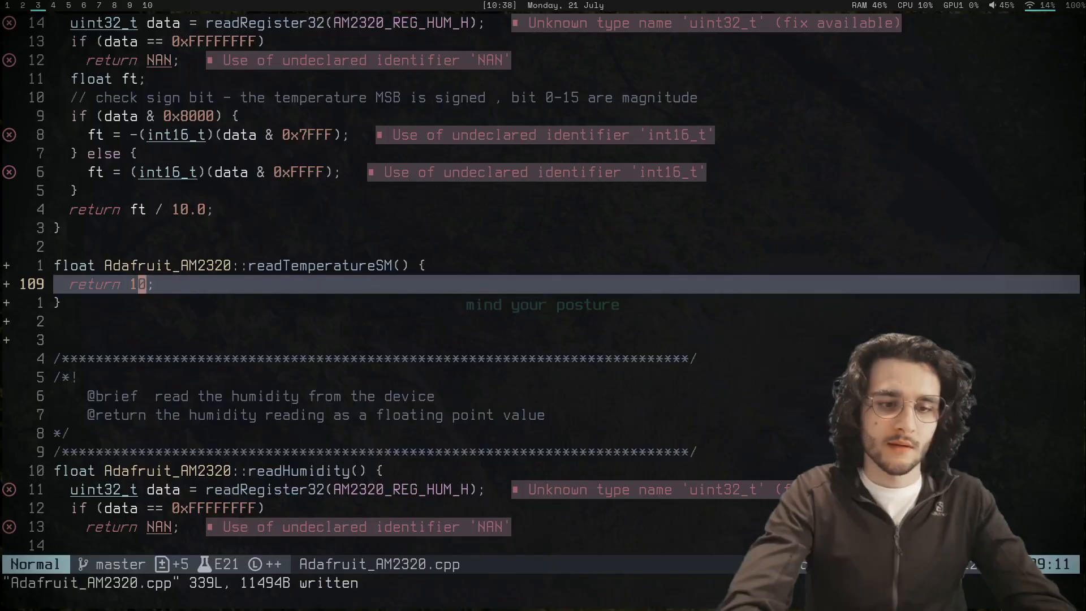
text(0.readTemperatureSM();)
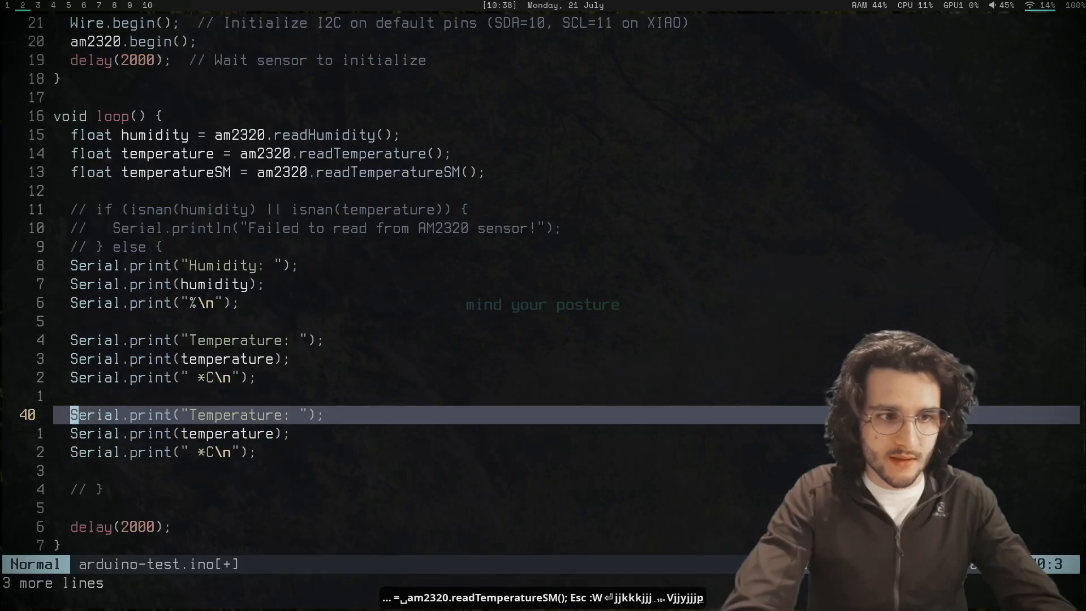
- Read am2320.readTemperatureSM() into temperatureSM, print it, upload, and start the monitor
text(s)
click(543, 583)
text(:q)
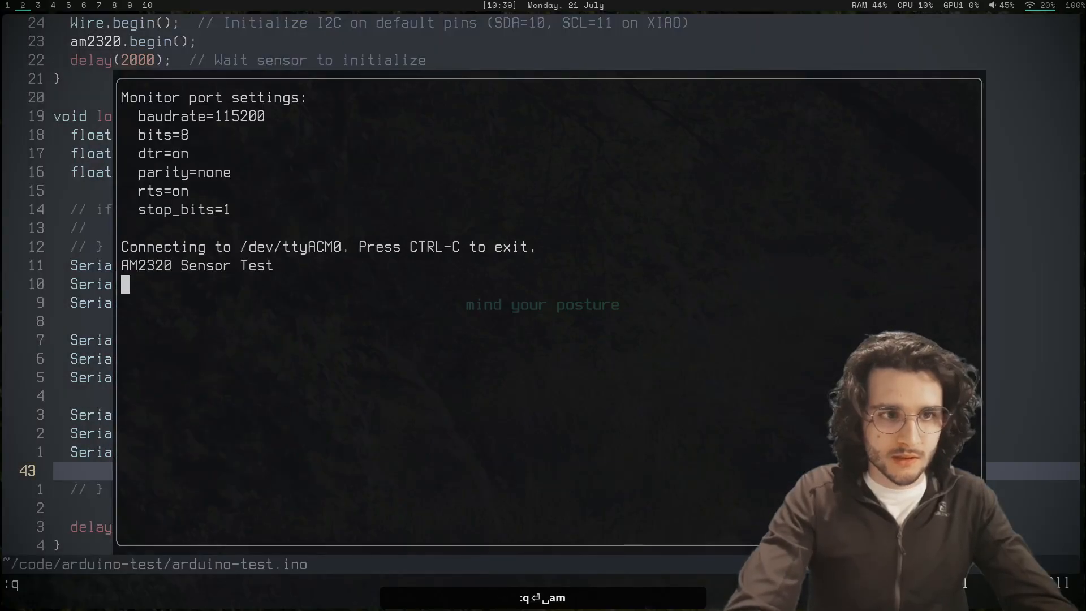
mouse_move(254, 303)
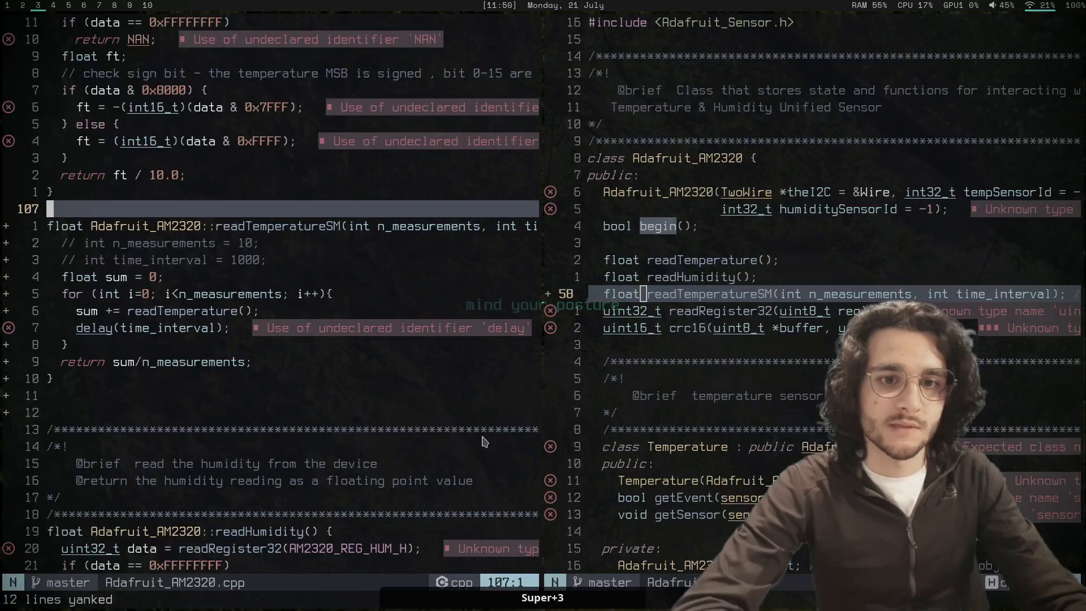
mouse_move(357, 417)
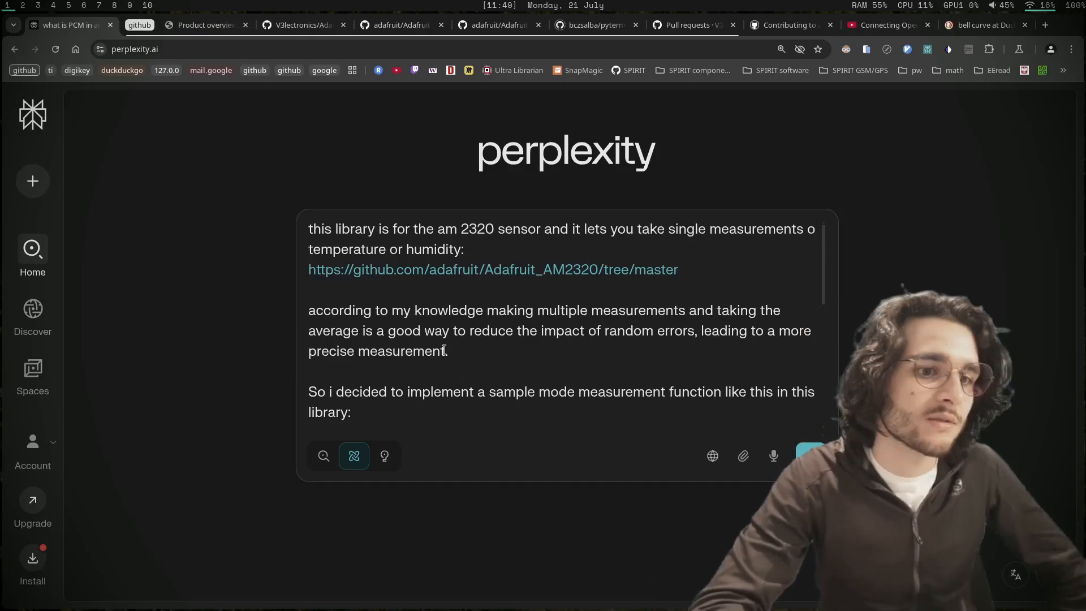
- Submit the Perplexity prompt asking for thoughts on a pull request for the averaging function
scroll(down, 3)
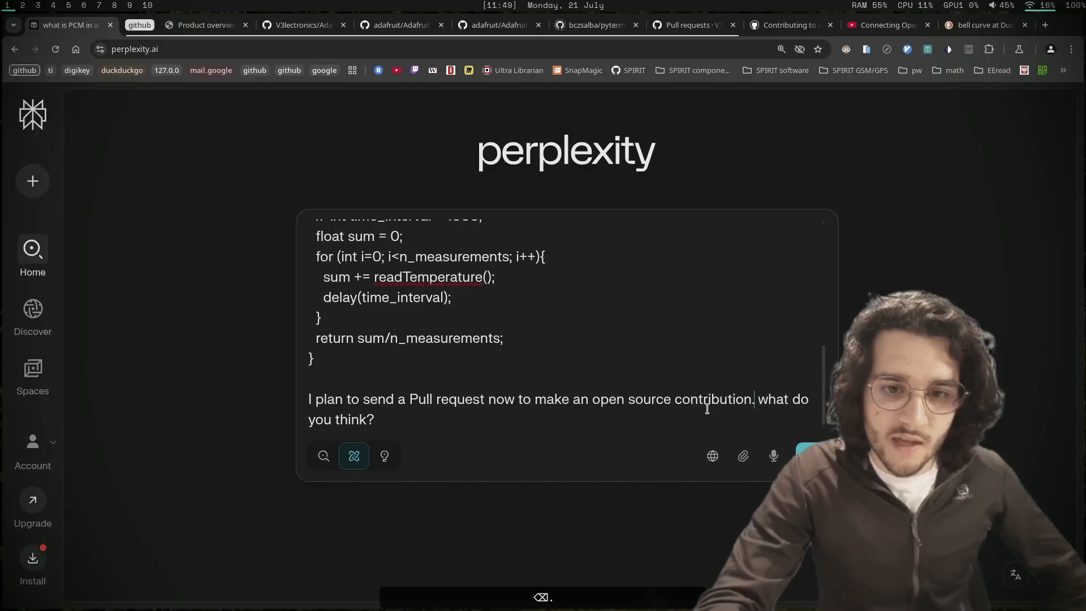
mouse_move(354, 456)
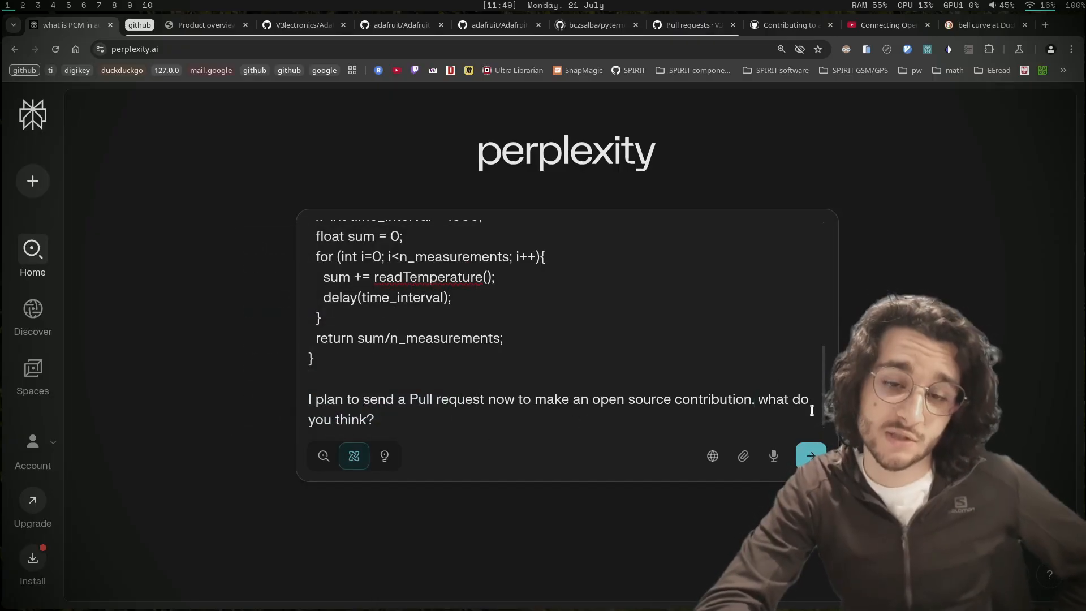
key(ctrl+a)
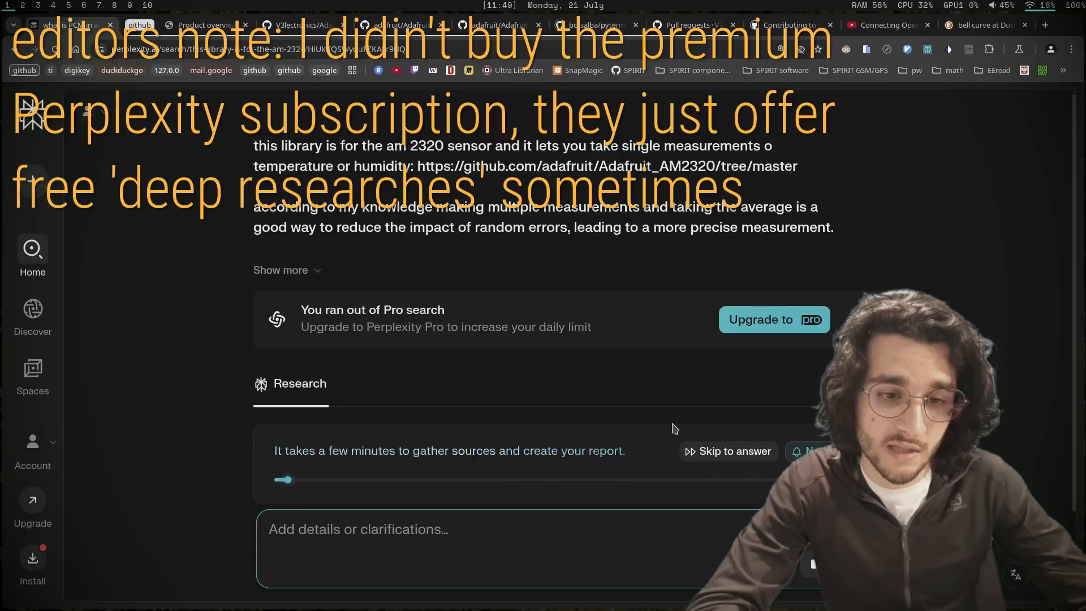
- Reply 'both code, and idea useful' to Perplexity's question about feedback focus
scroll(down, 3)
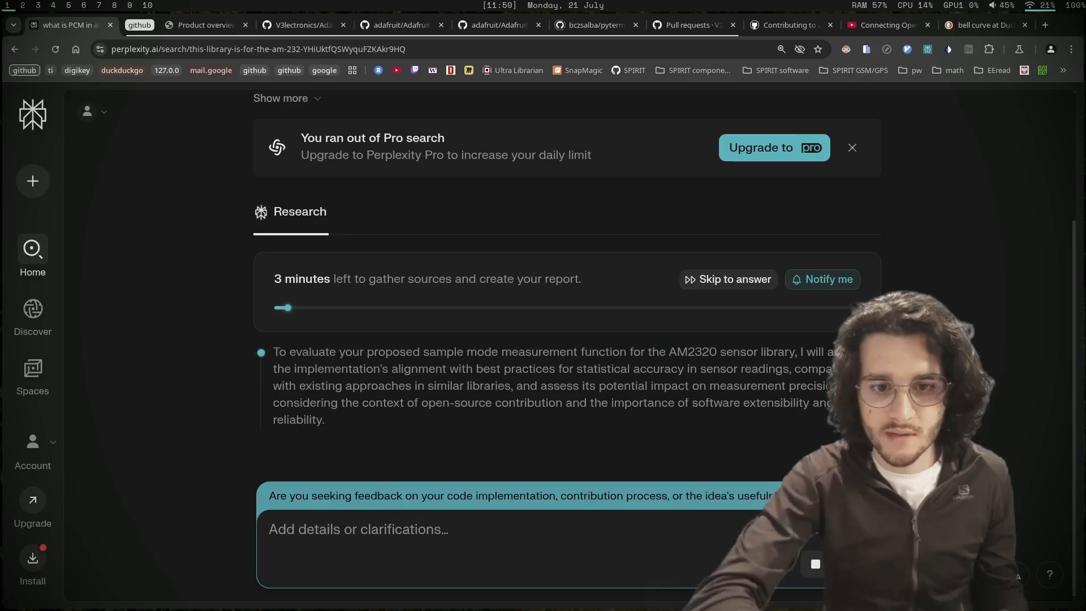
text(both code,)
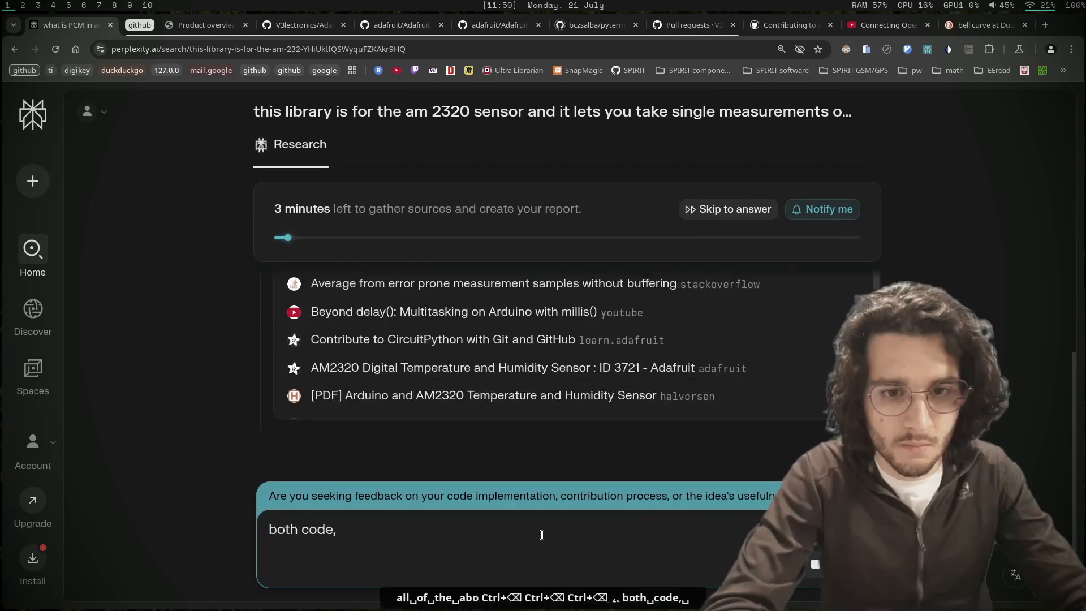
text(and)
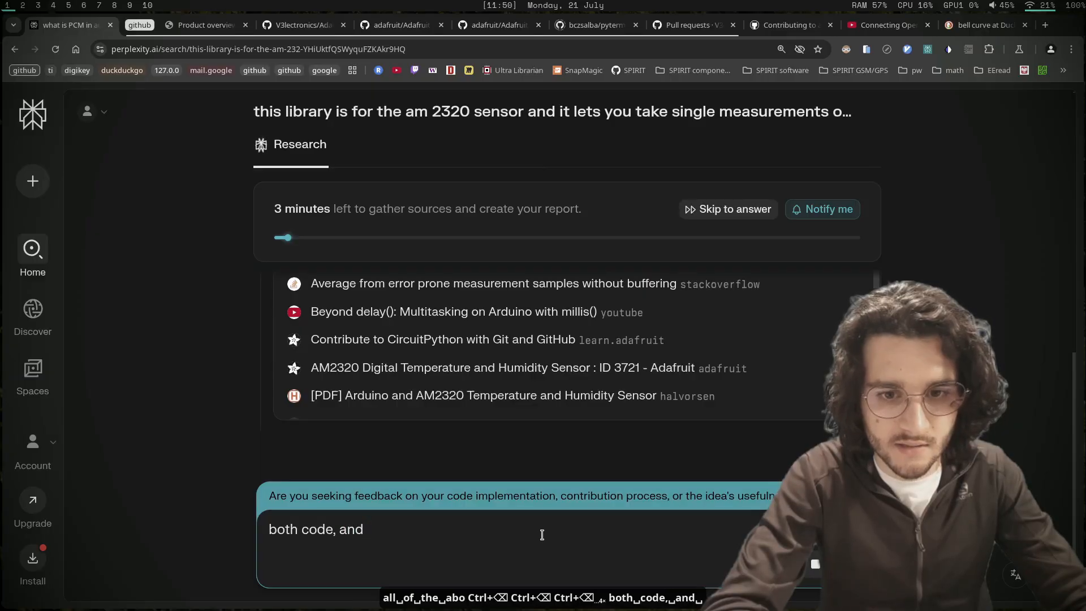
text(idea use)
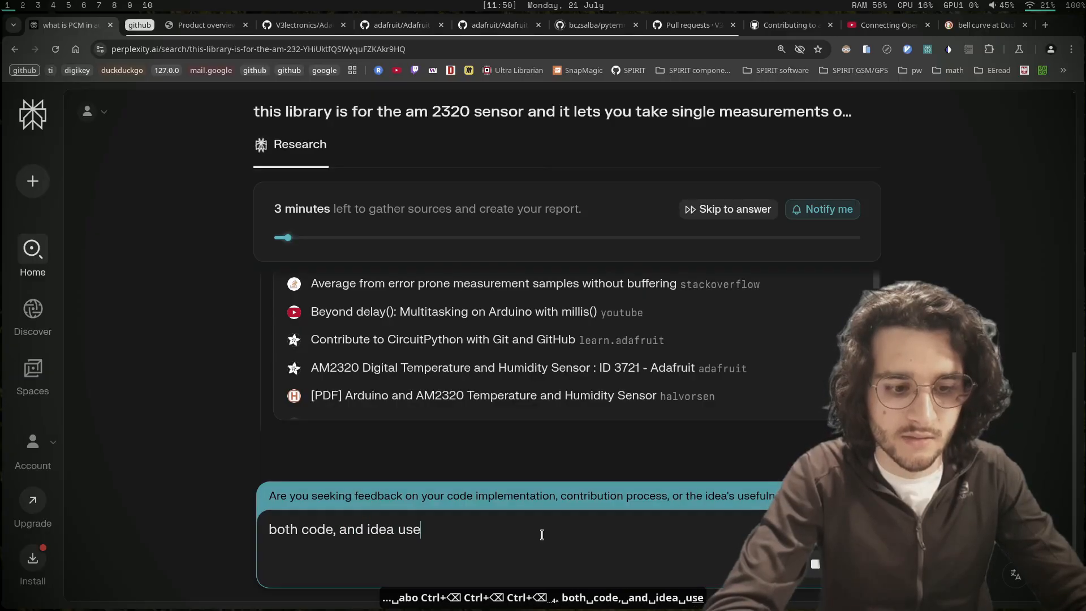
text(ful)
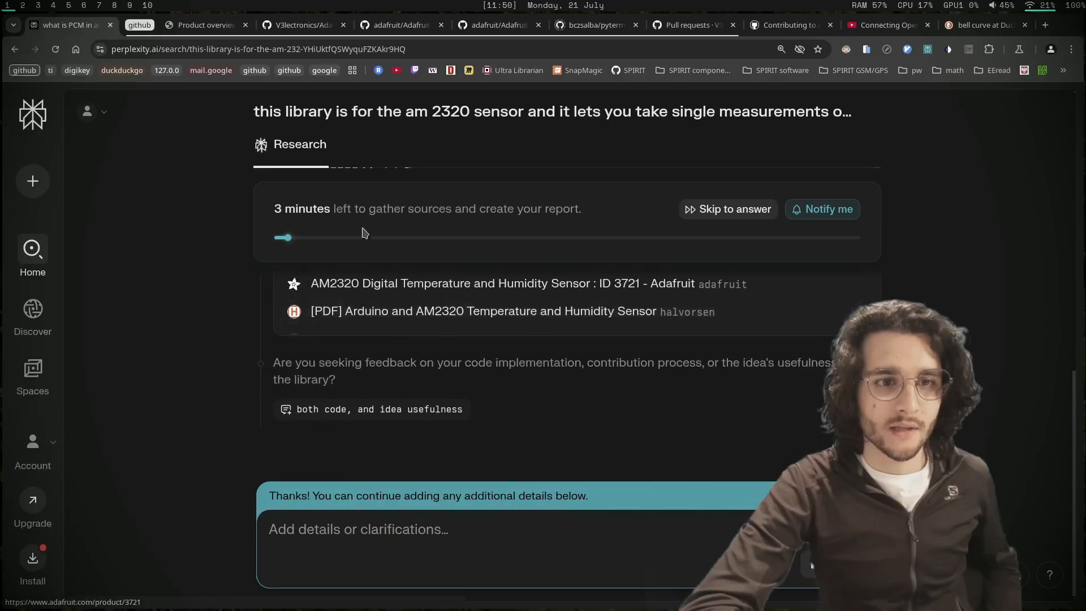
mouse_move(473, 445)
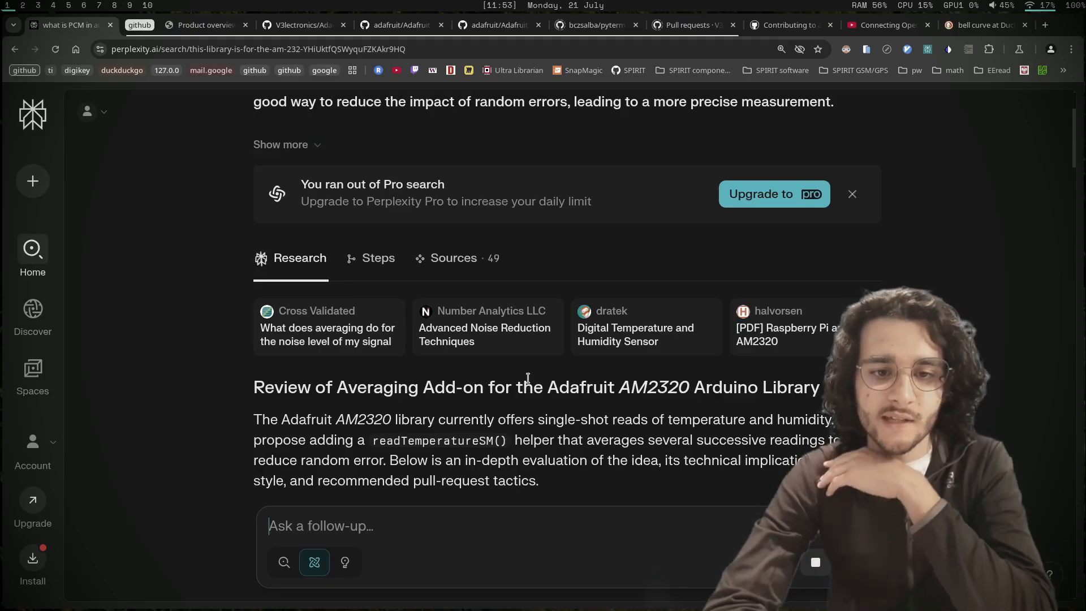
scroll(down, 3)
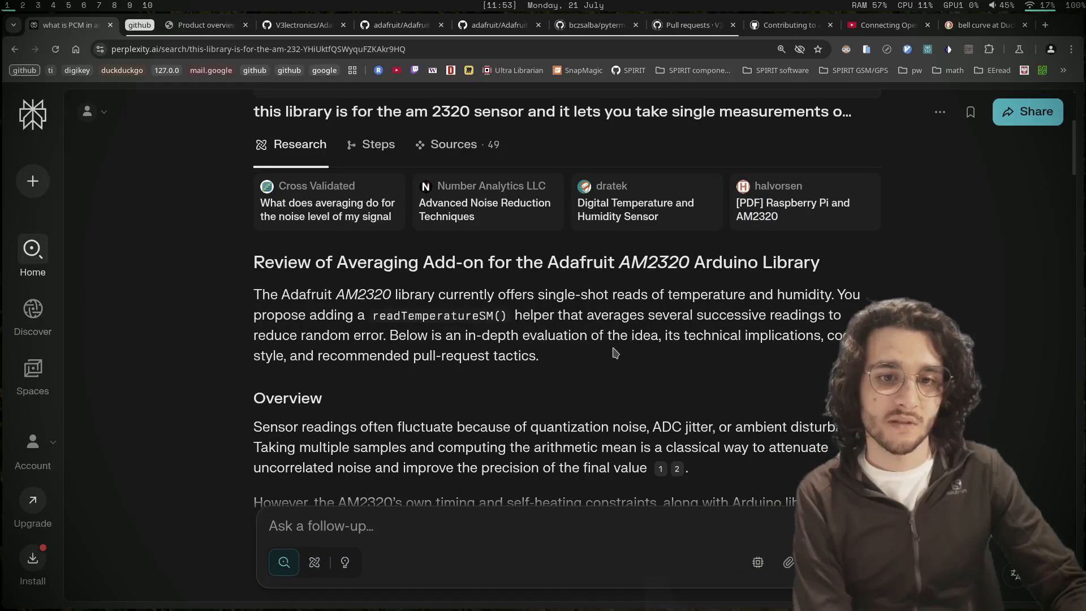
scroll(down, 3)
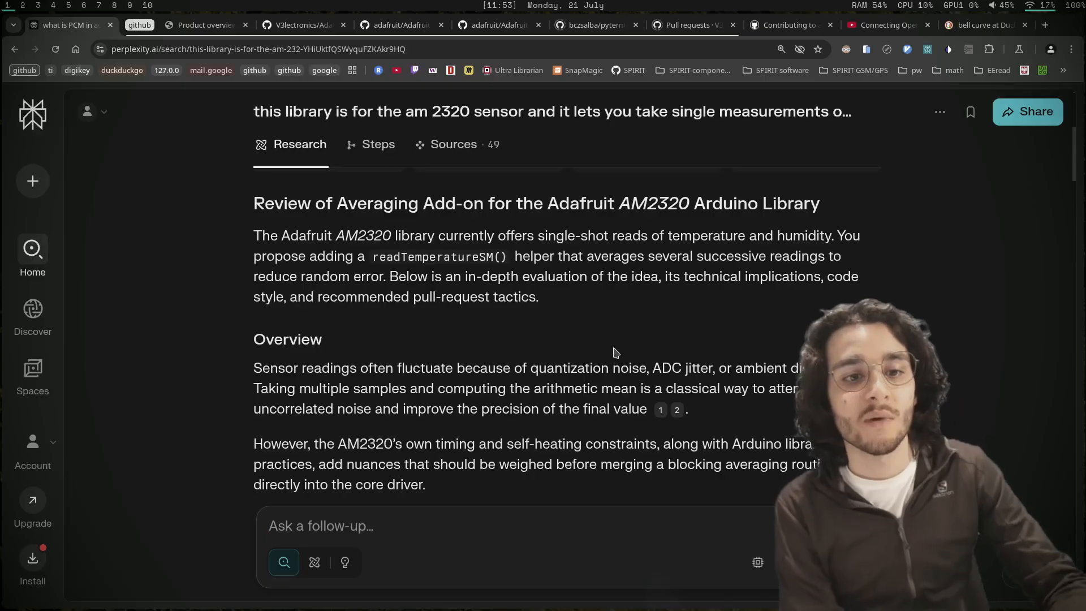
scroll(down, 3)
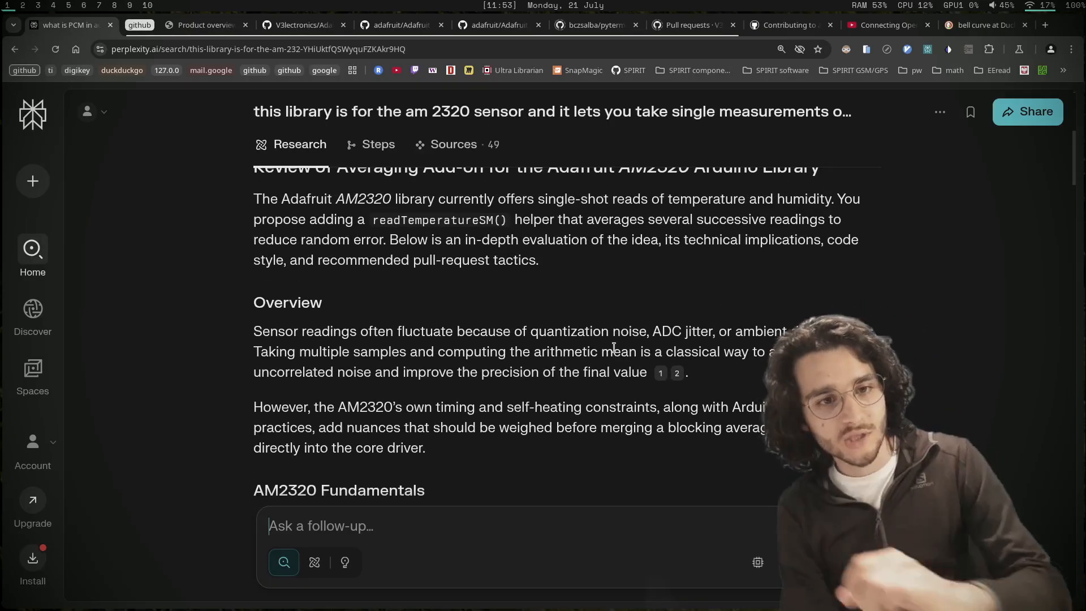
scroll(down, 3)
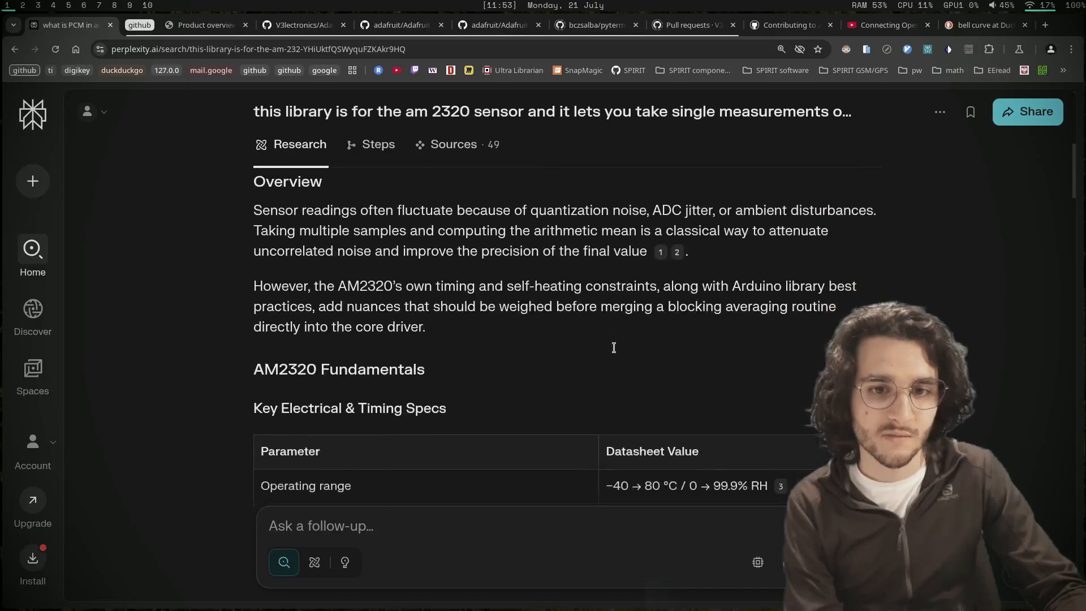
scroll(down, 3)
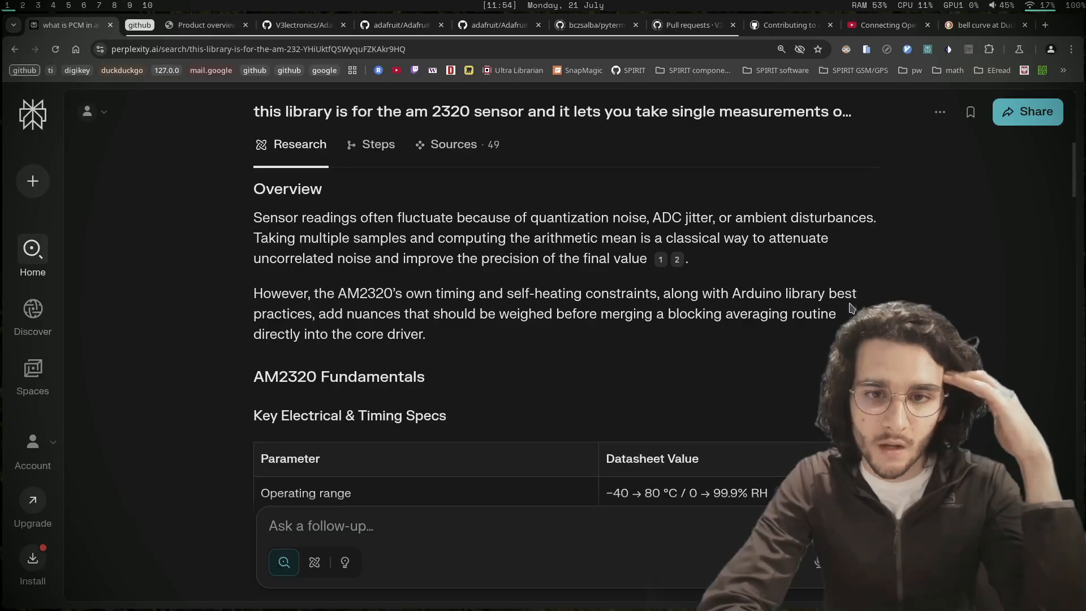
mouse_move(427, 353)
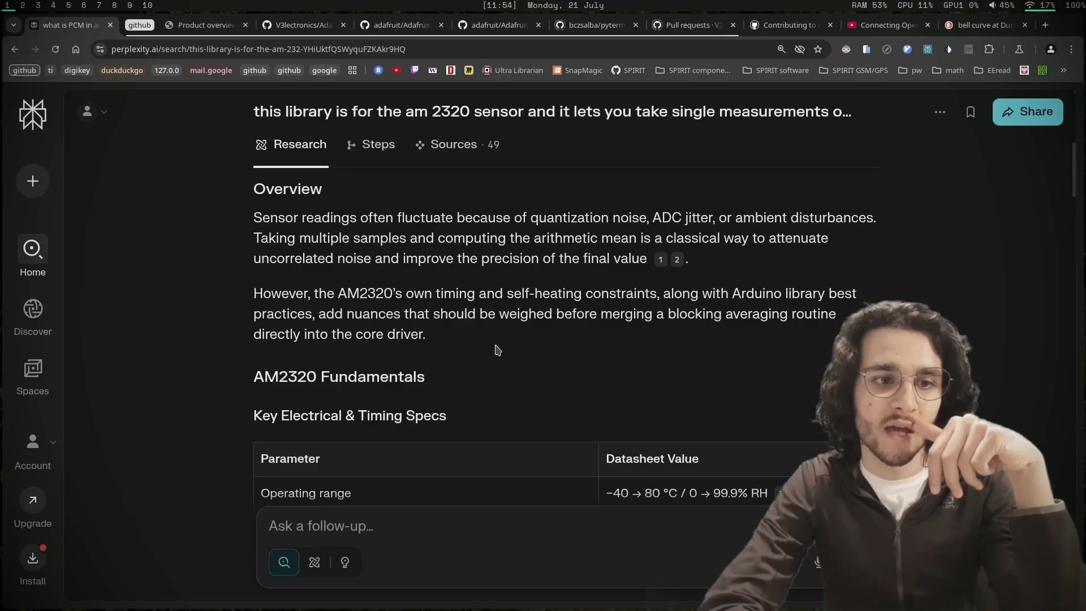
scroll(down, 3)
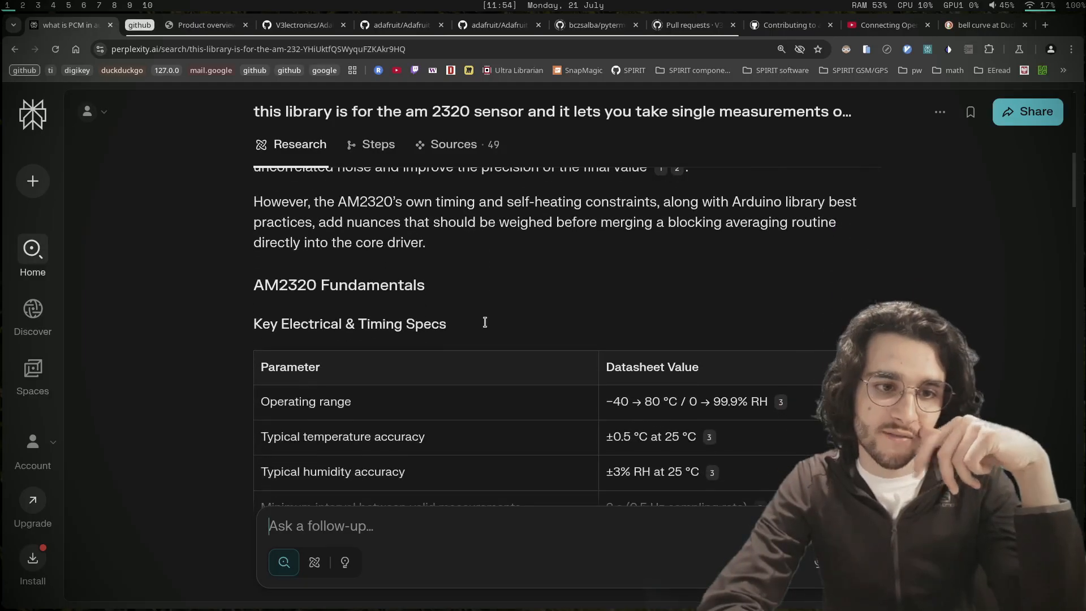
scroll(down, 3)
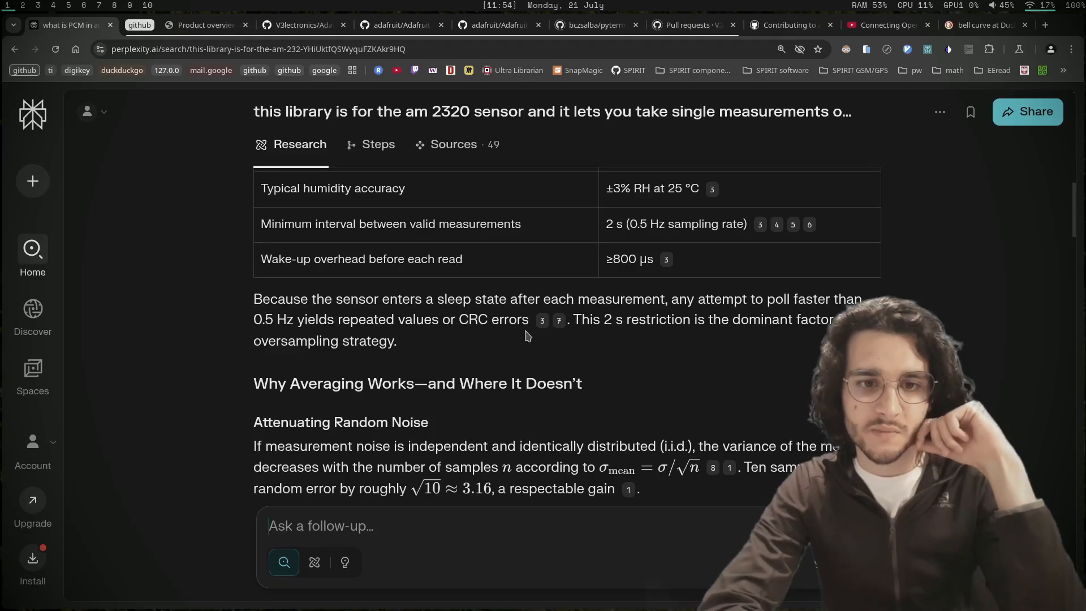
mouse_move(575, 367)
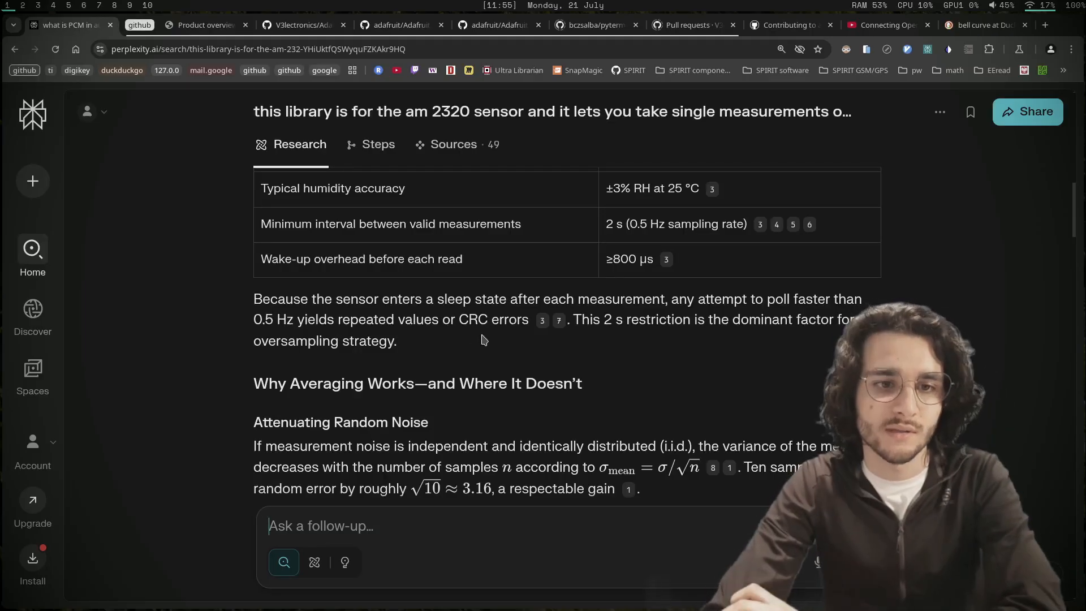
mouse_move(675, 339)
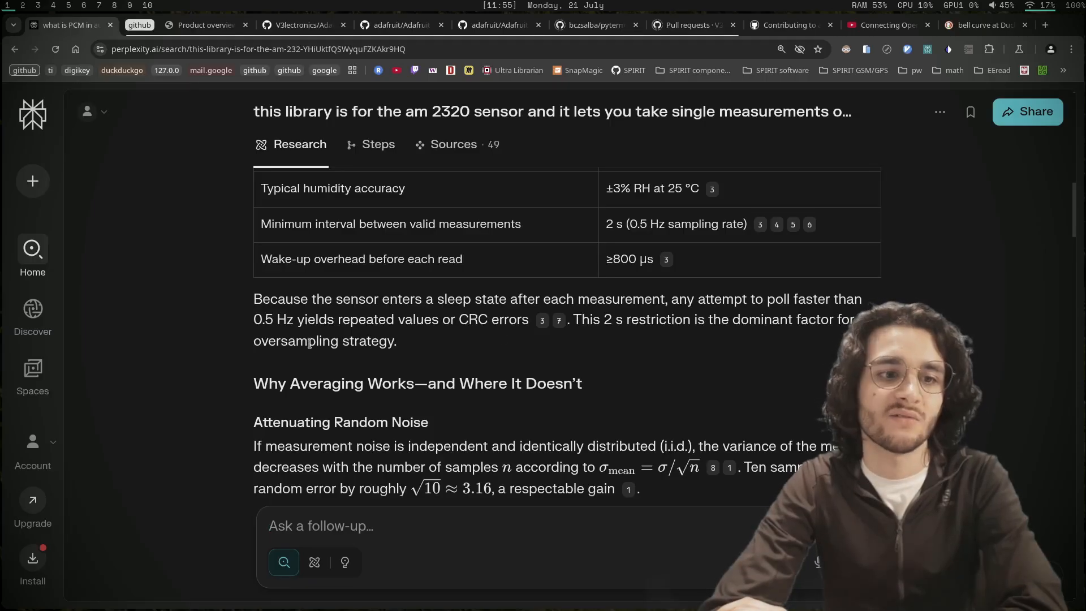
scroll(down, 3)
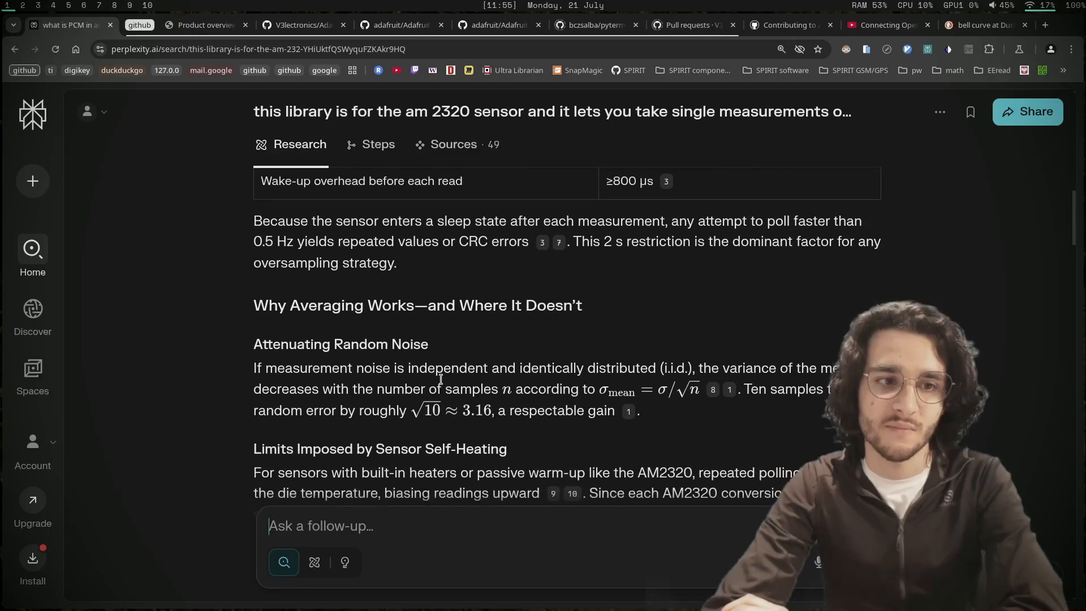
scroll(down, 3)
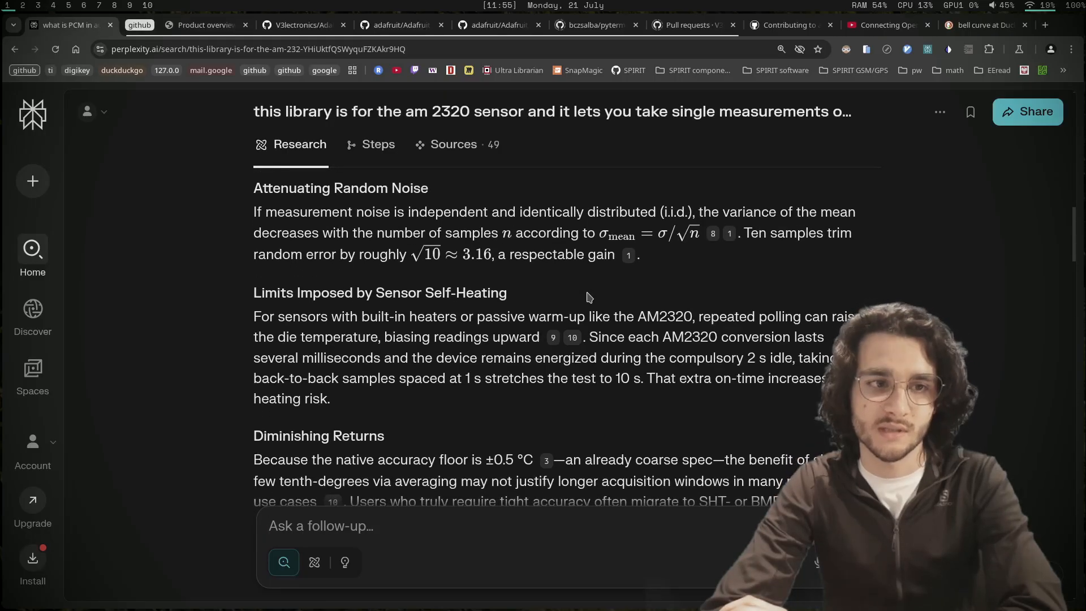
mouse_move(561, 288)
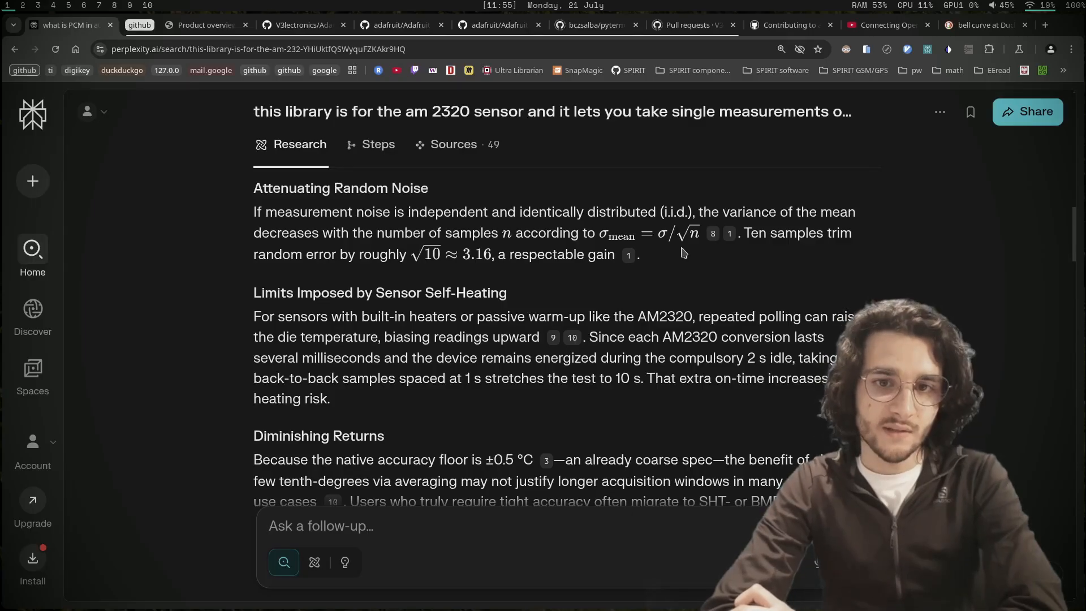
mouse_move(369, 251)
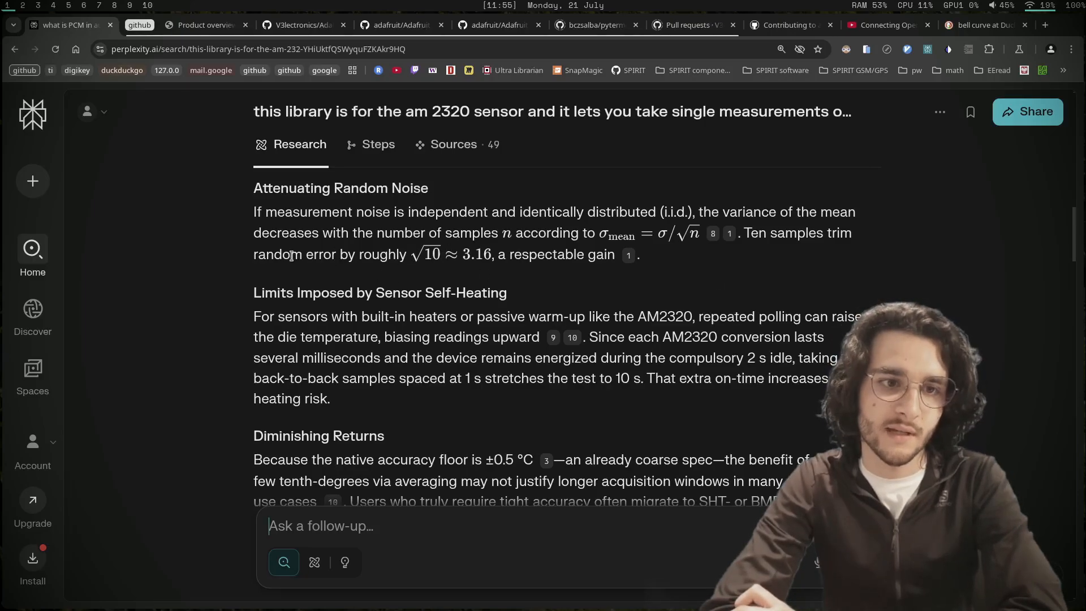
mouse_move(500, 247)
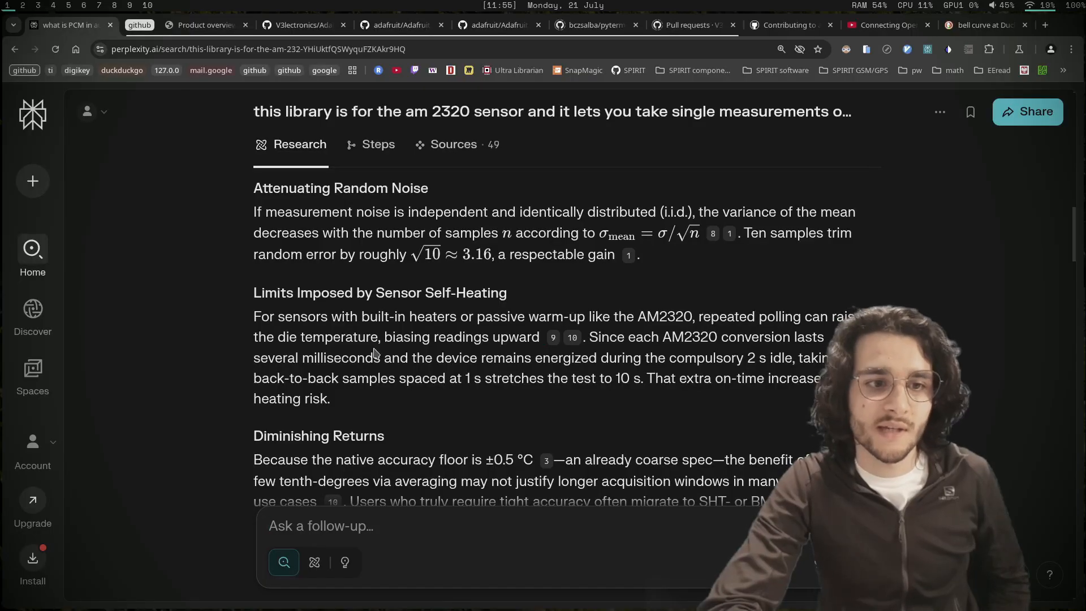
click(320, 526)
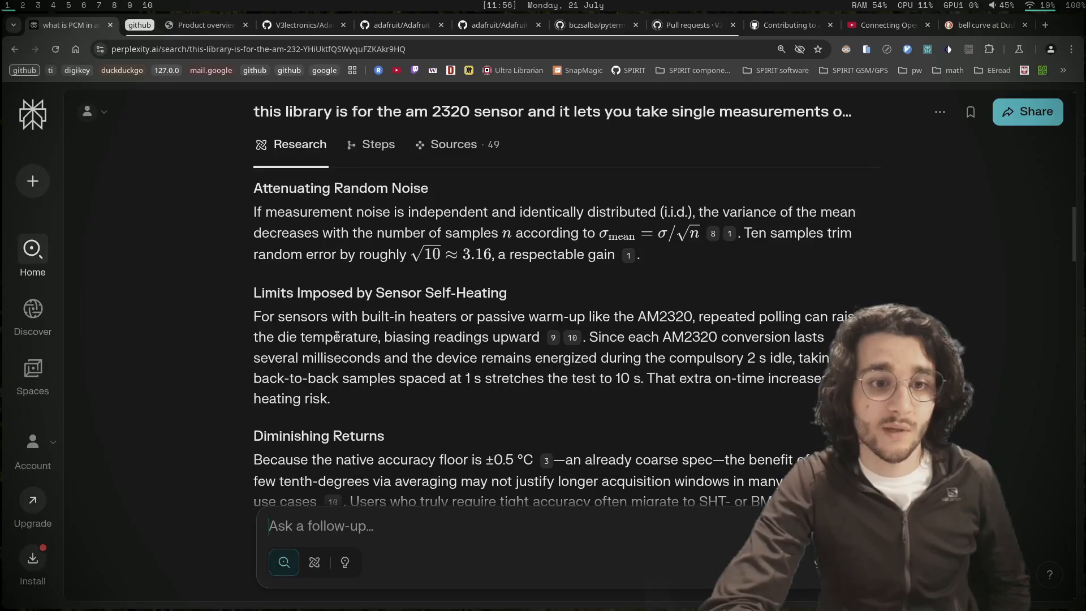
drag(300, 337, 531, 337)
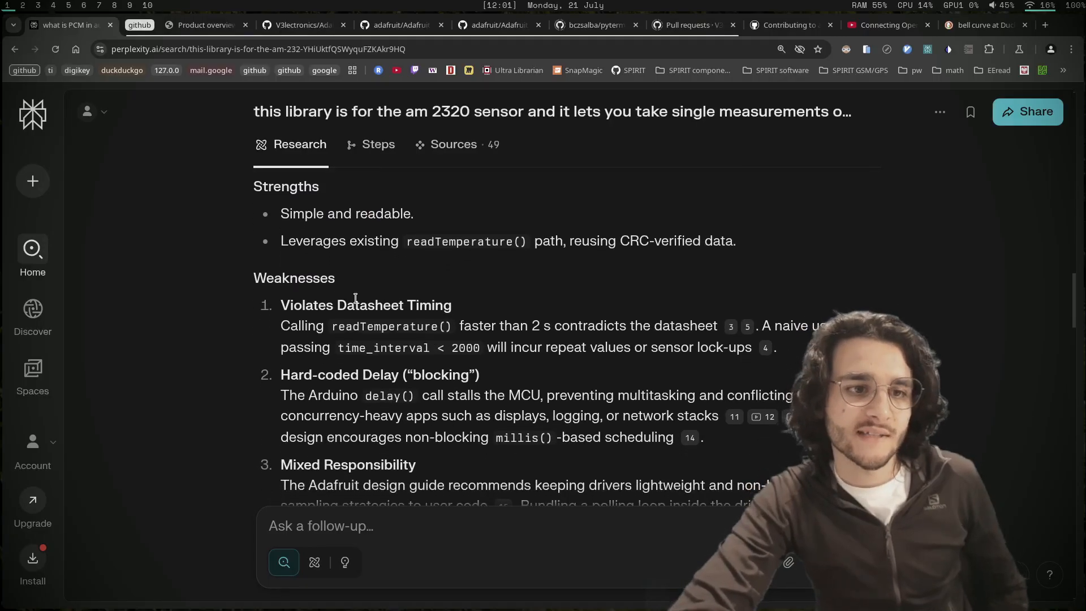
scroll(down, 3)
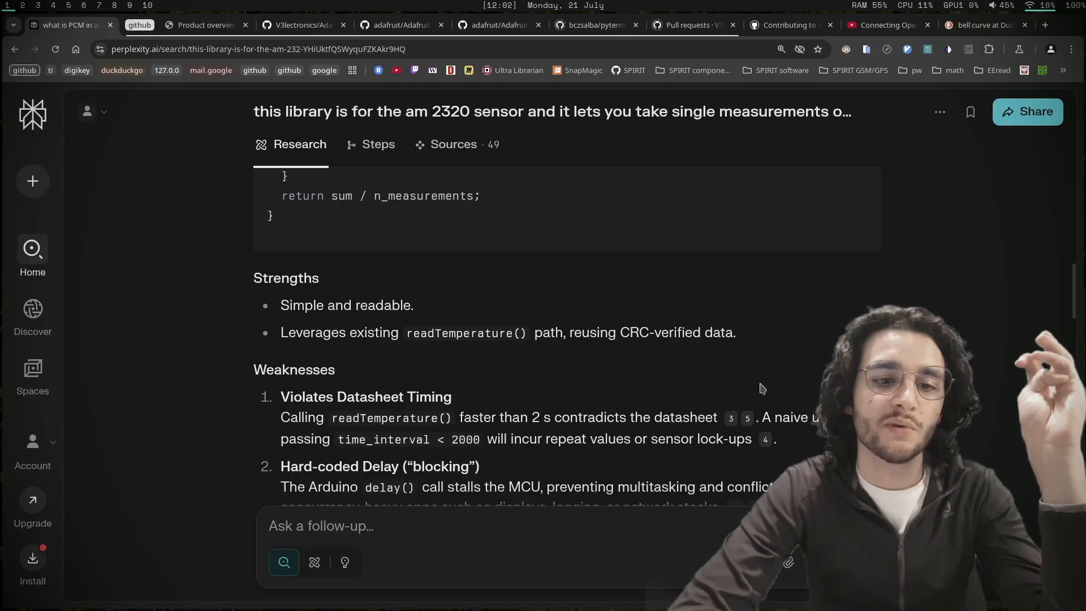
drag(280, 417, 718, 416)
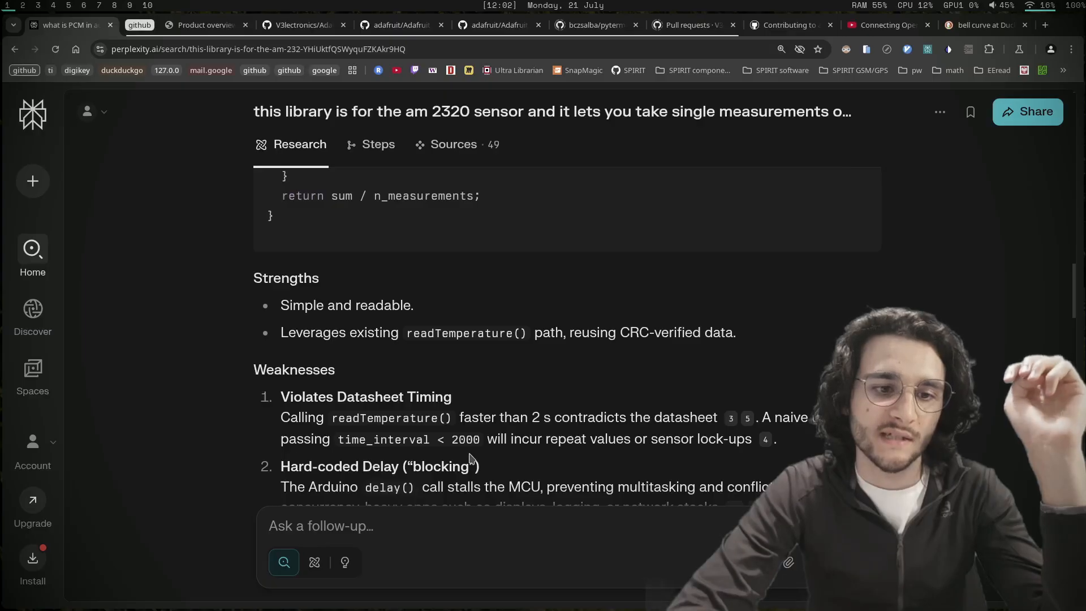
scroll(down, 3)
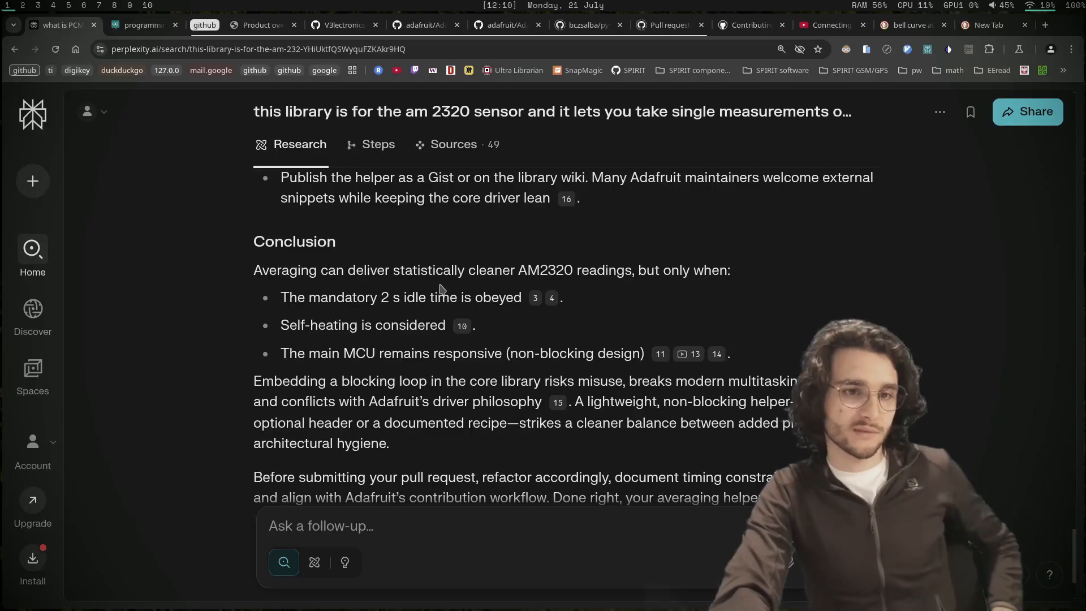
mouse_move(682, 284)
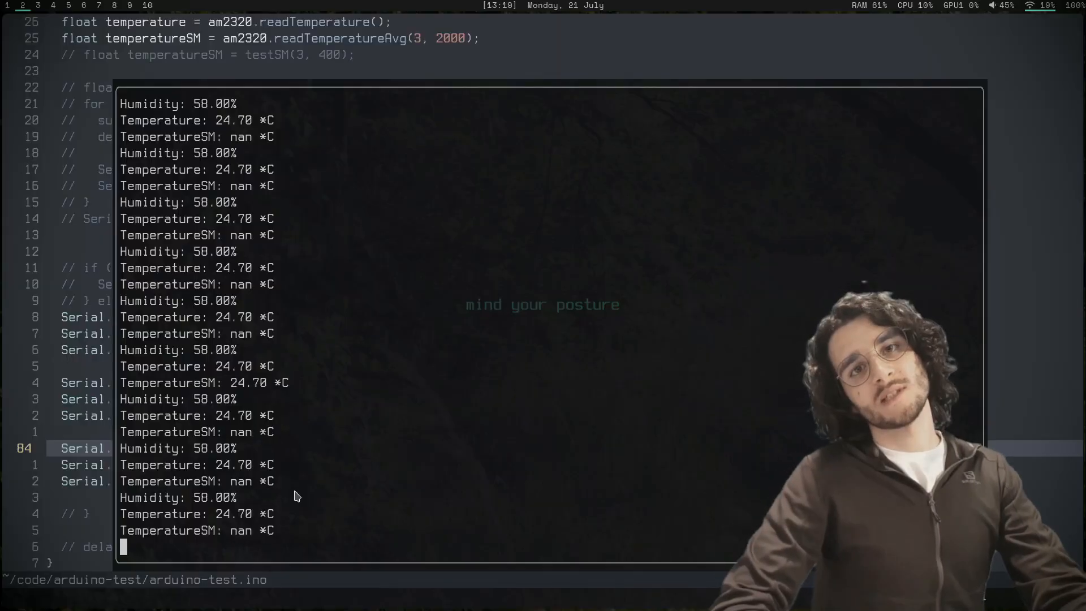
- Leave the serial monitor, check the project tree, and open the example sketch for staging
key(Escape)
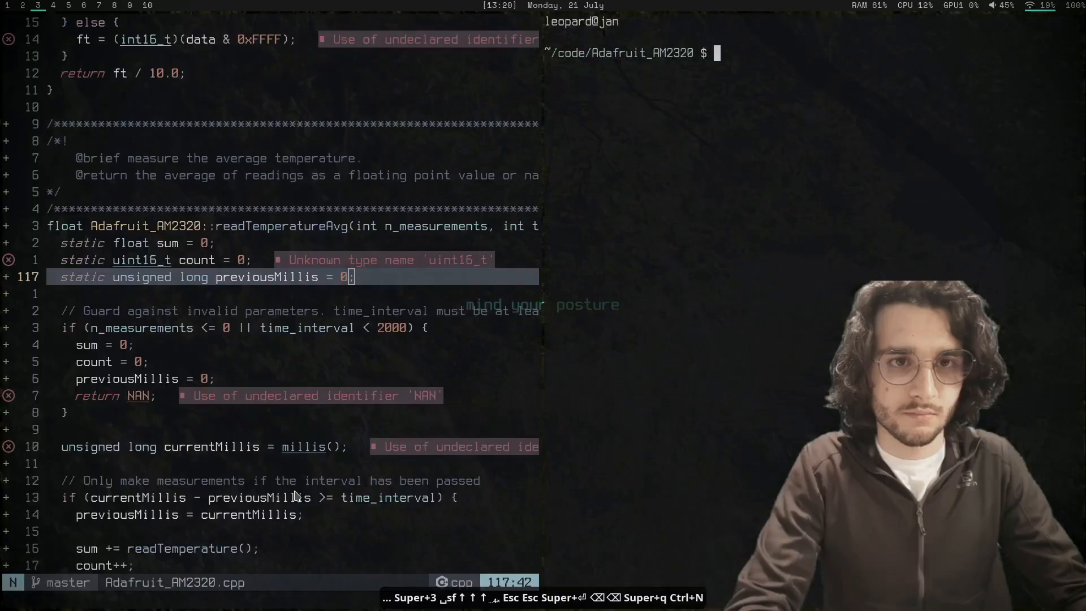
text(tree)
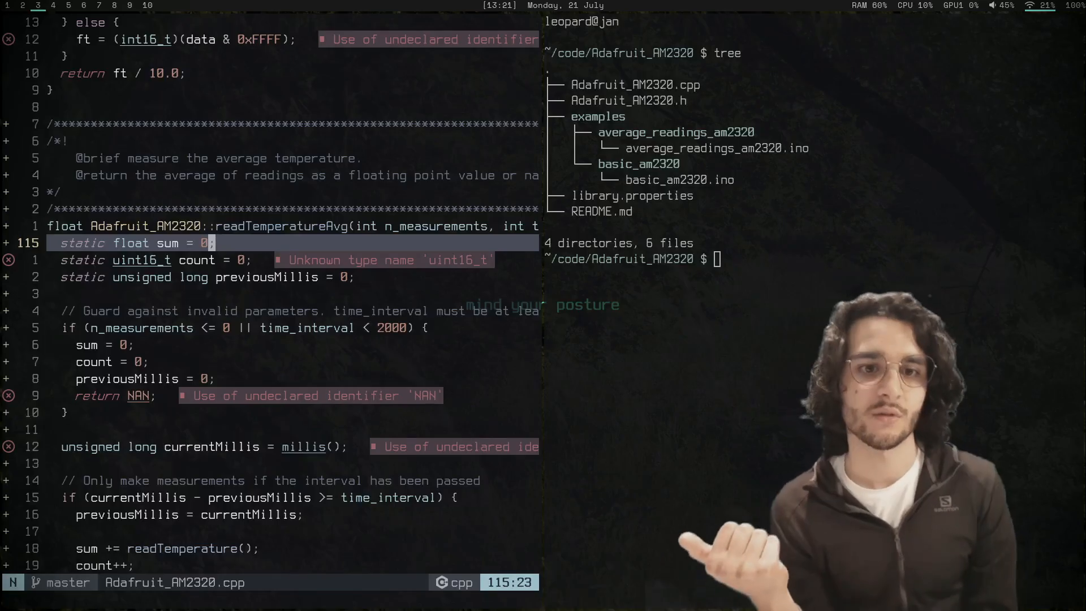
text(v basic_am2320.ino)
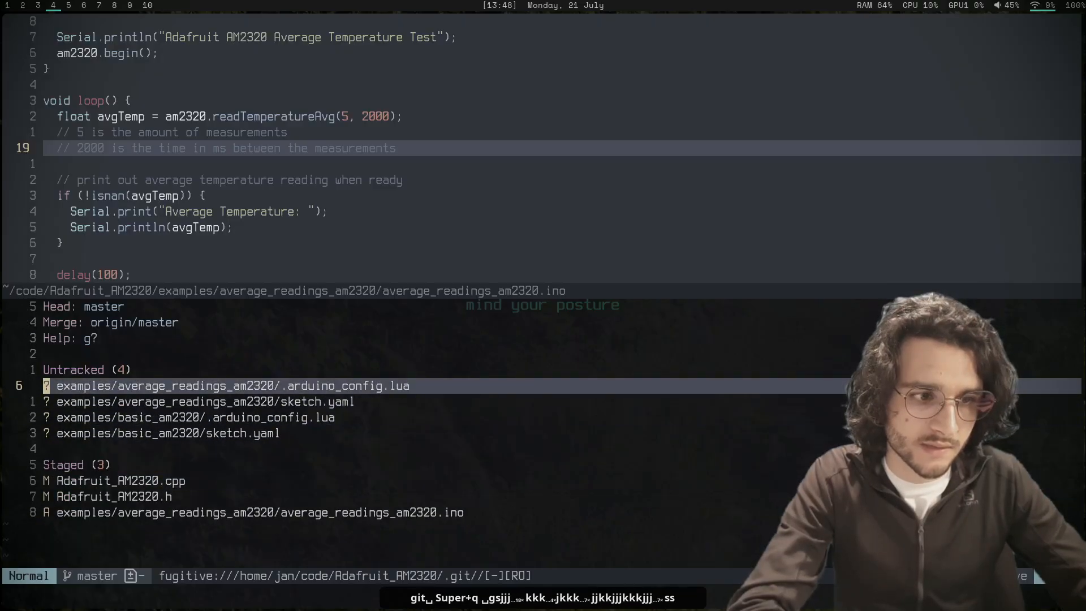
- Commit with the message 'added average temperature measurement with example'
click(118, 481)
text(a)
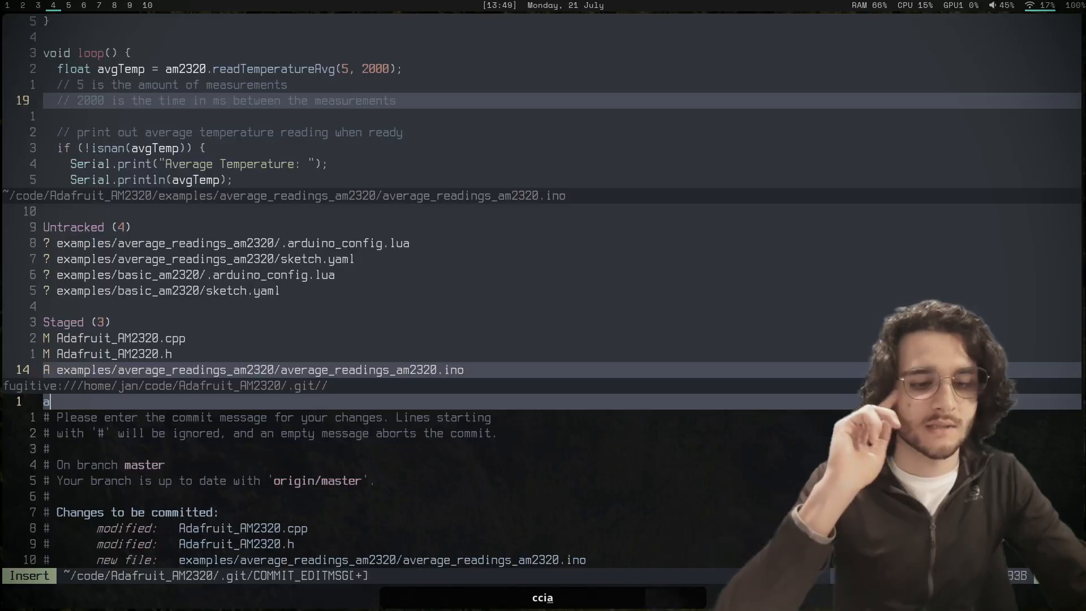
text(dded)
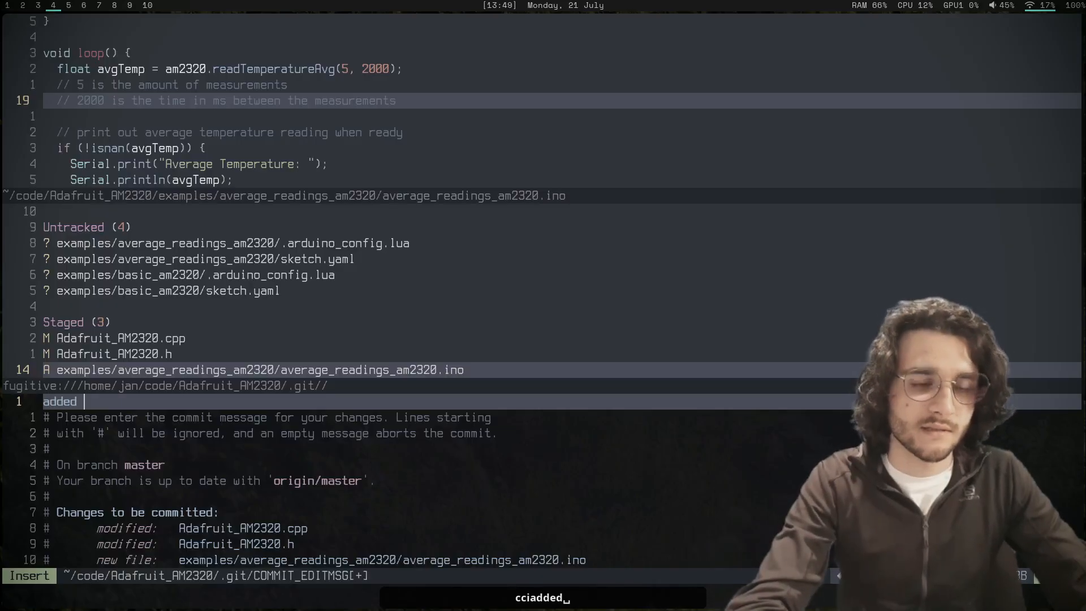
text(average temperature measurement with example)
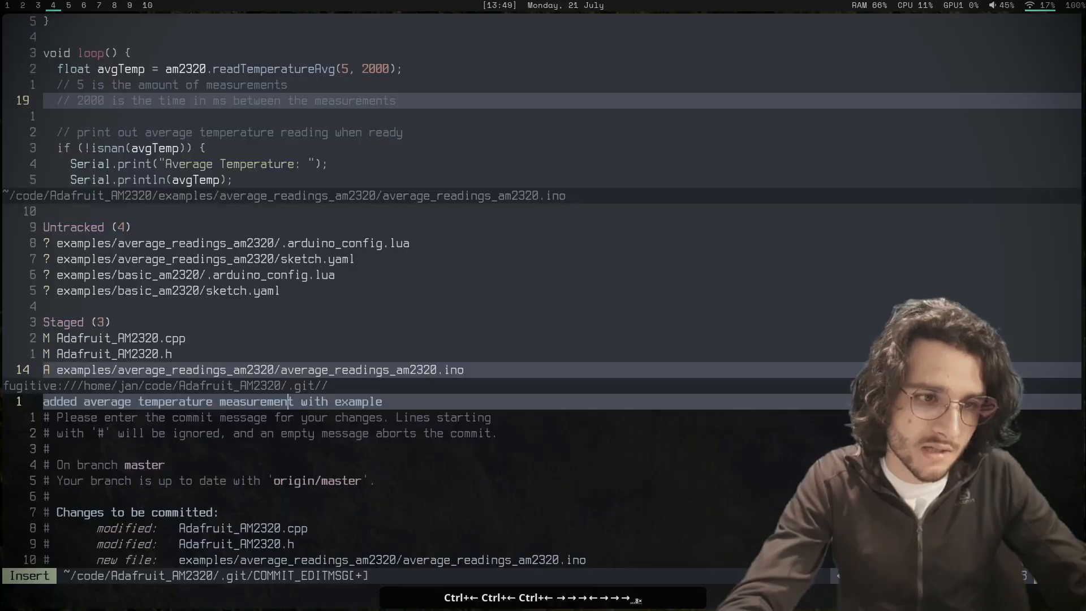
key(Escape)
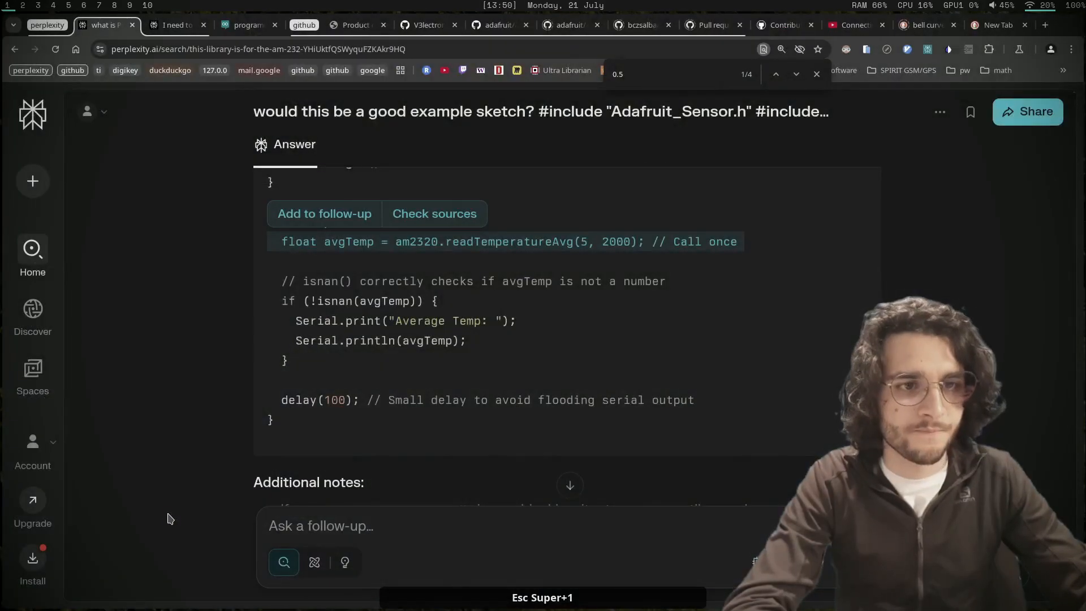
- Open a pull request for the new commit from the fork's repository page
click(424, 25)
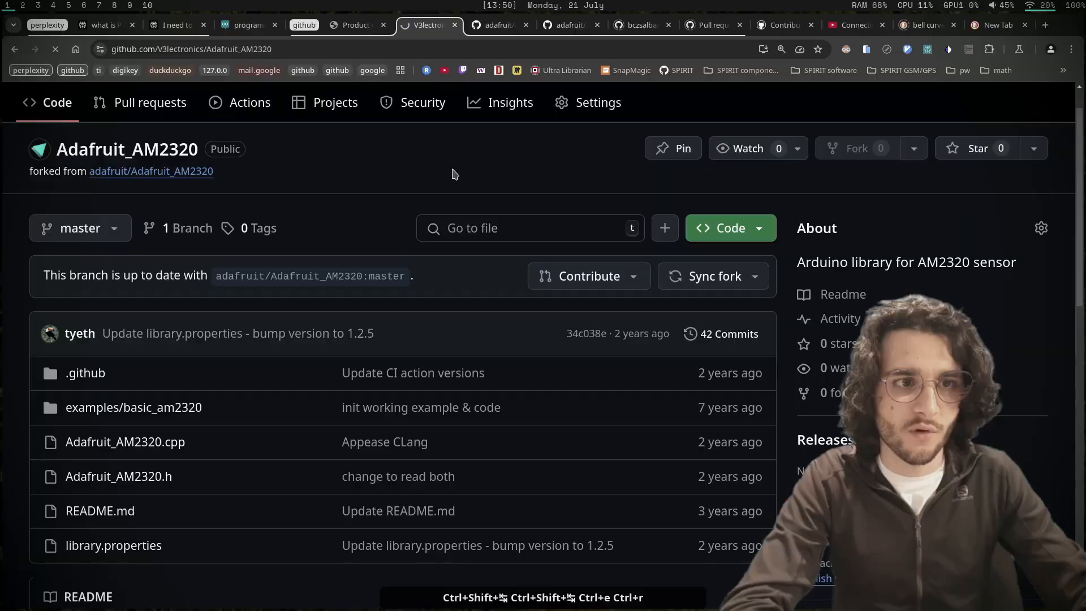
scroll(down, 3)
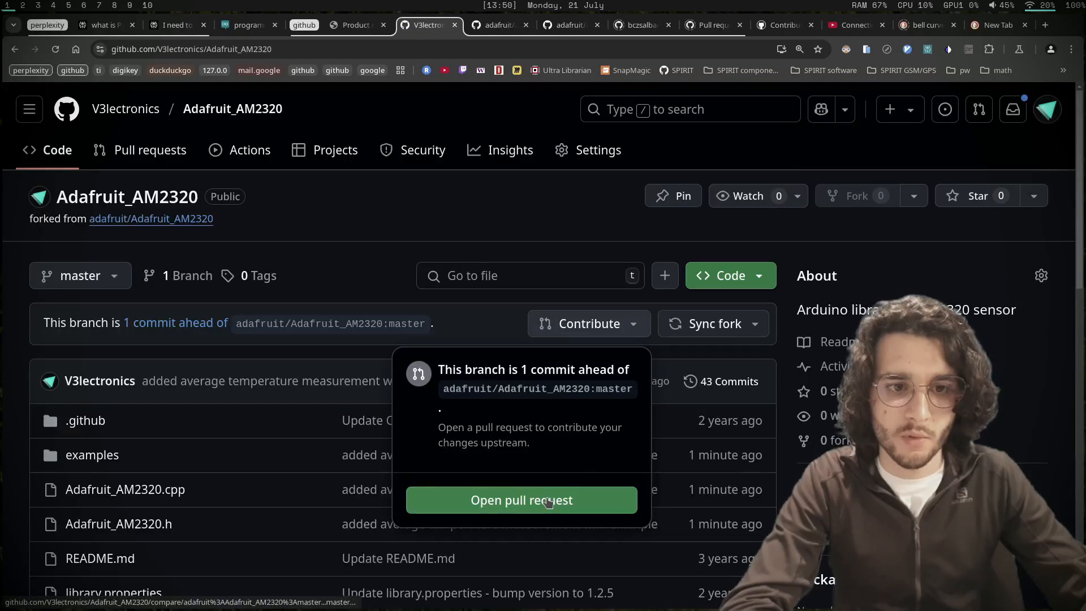
click(522, 499)
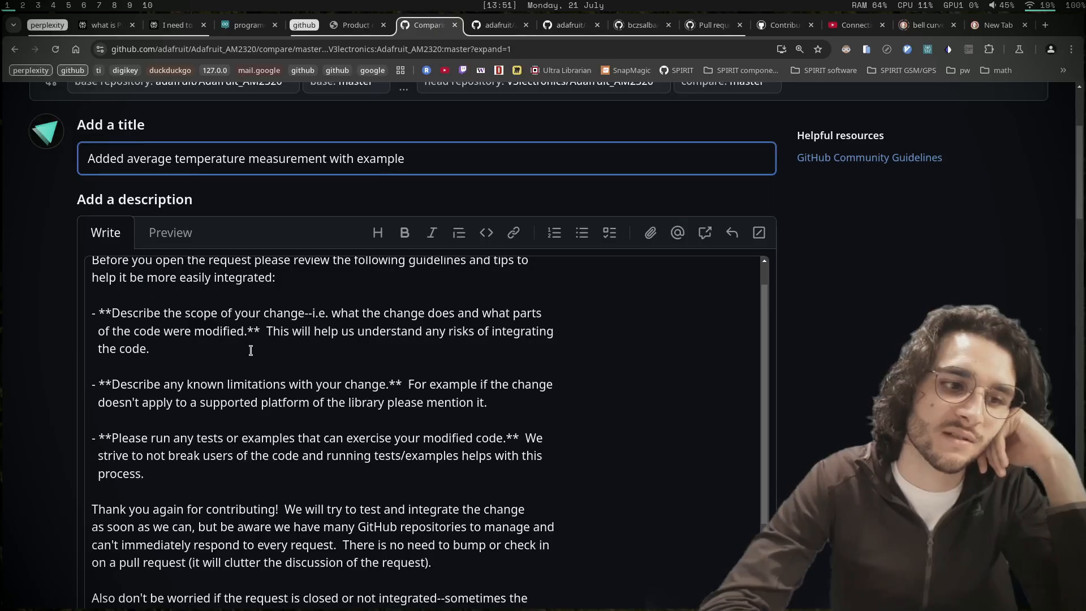
- Write the PR description with Scope of change, Limitations, Tests and Note sections
click(92, 158)
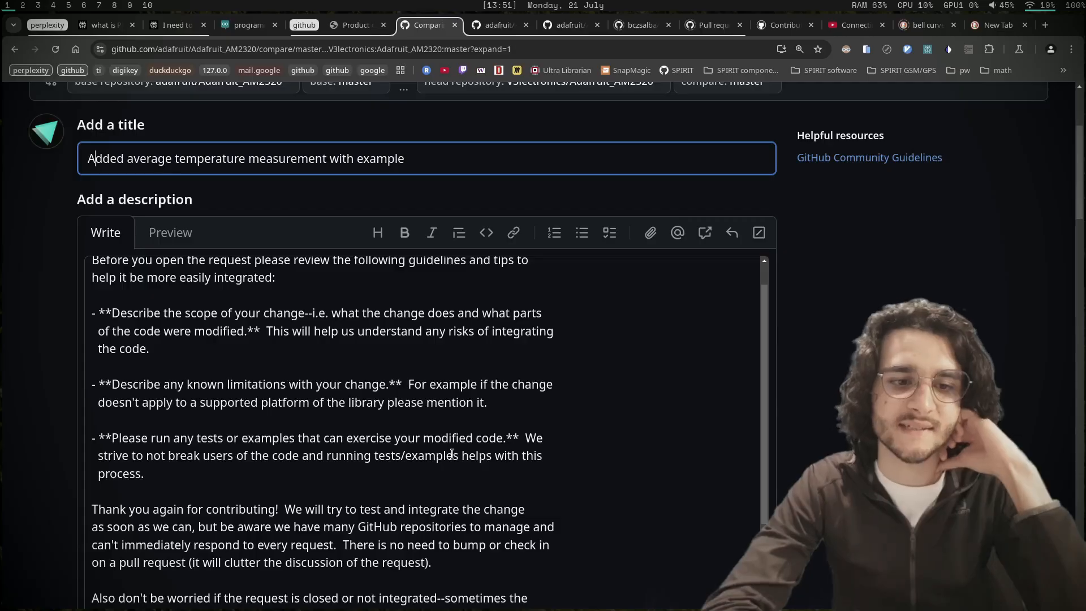
scroll(down, 3)
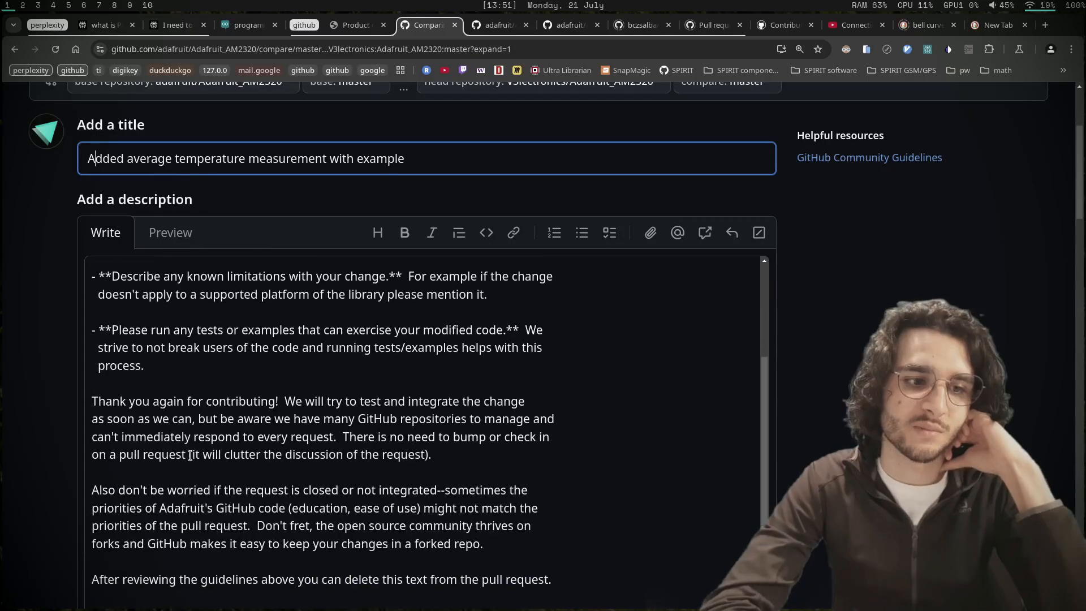
scroll(down, 3)
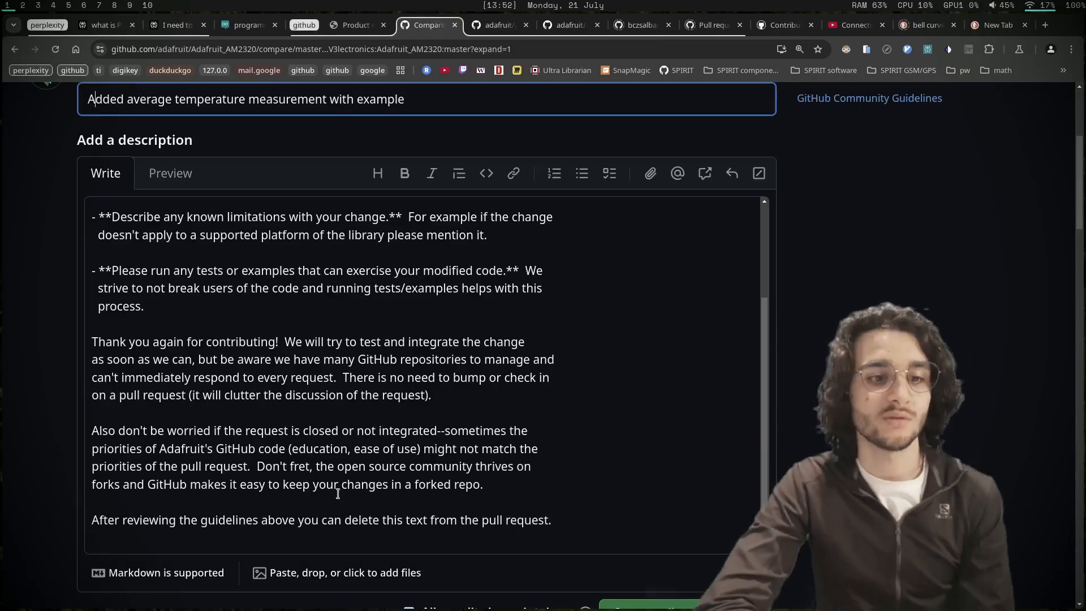
scroll(down, 3)
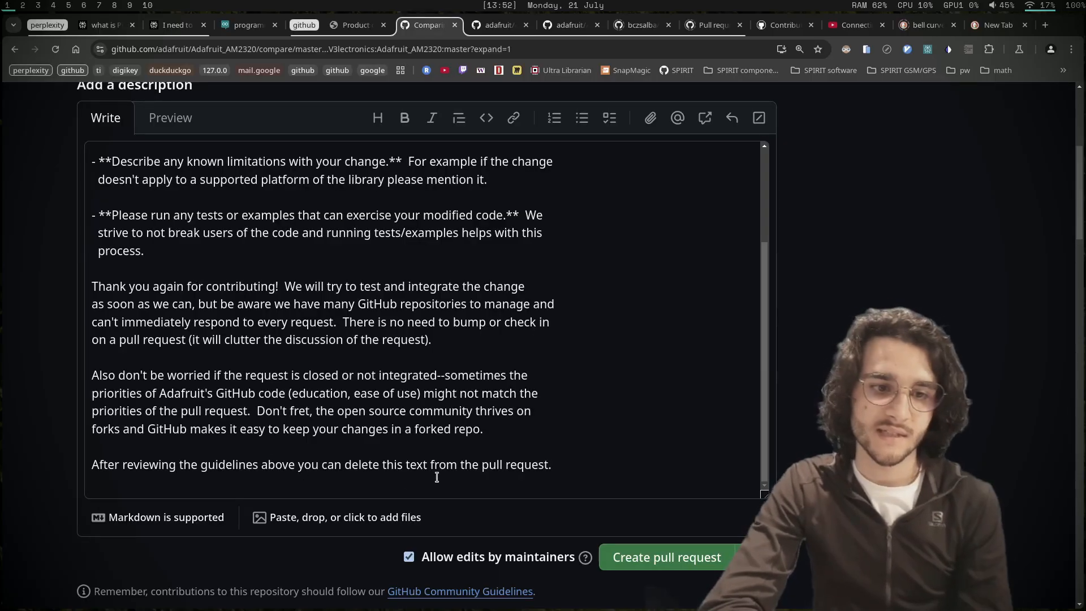
text(Scope of change:)
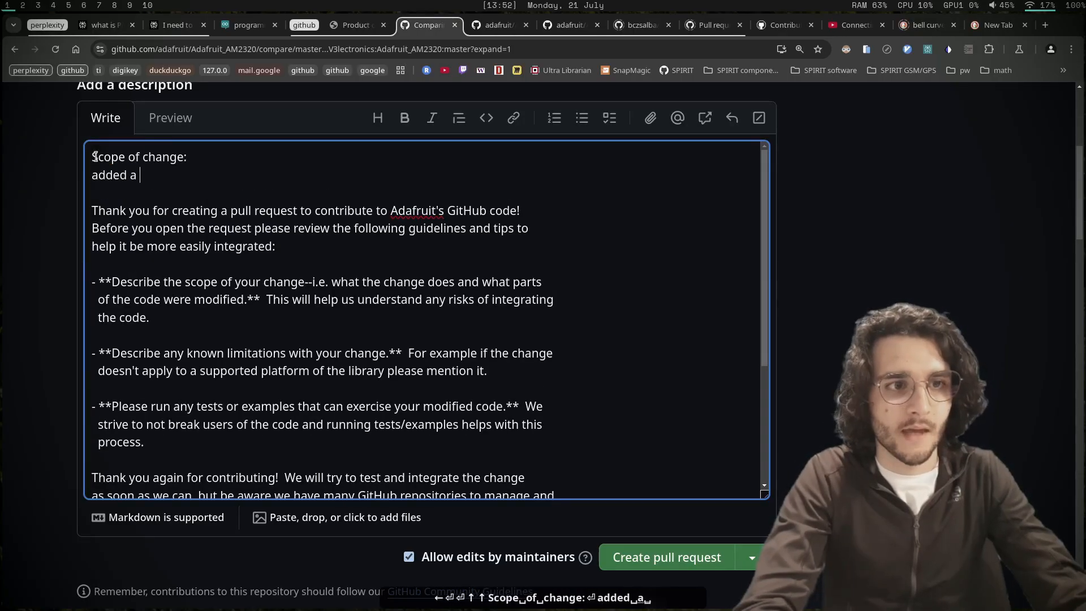
text(function to)
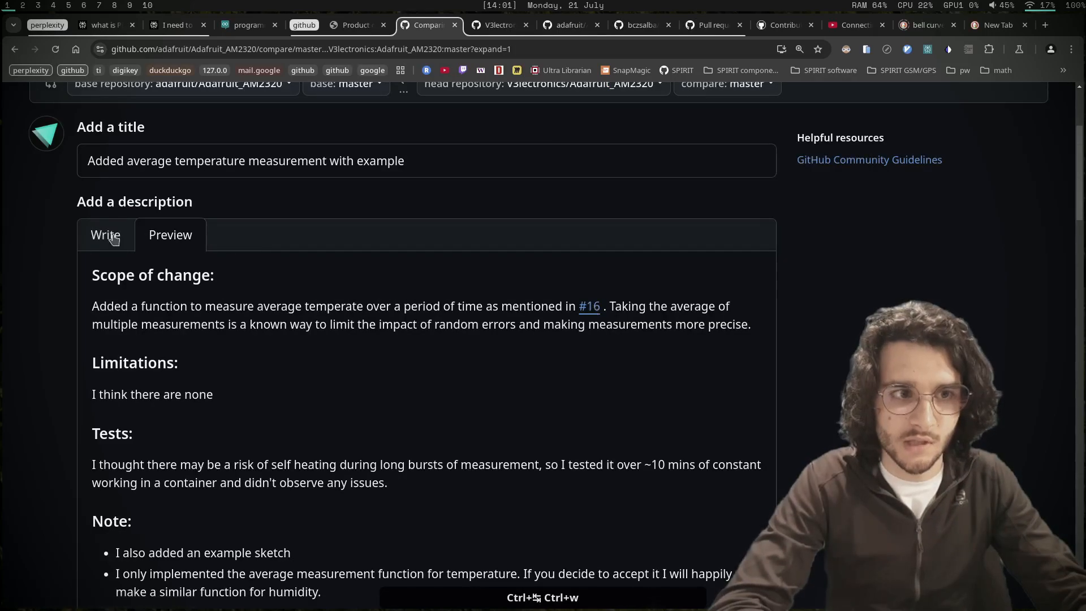
click(105, 234)
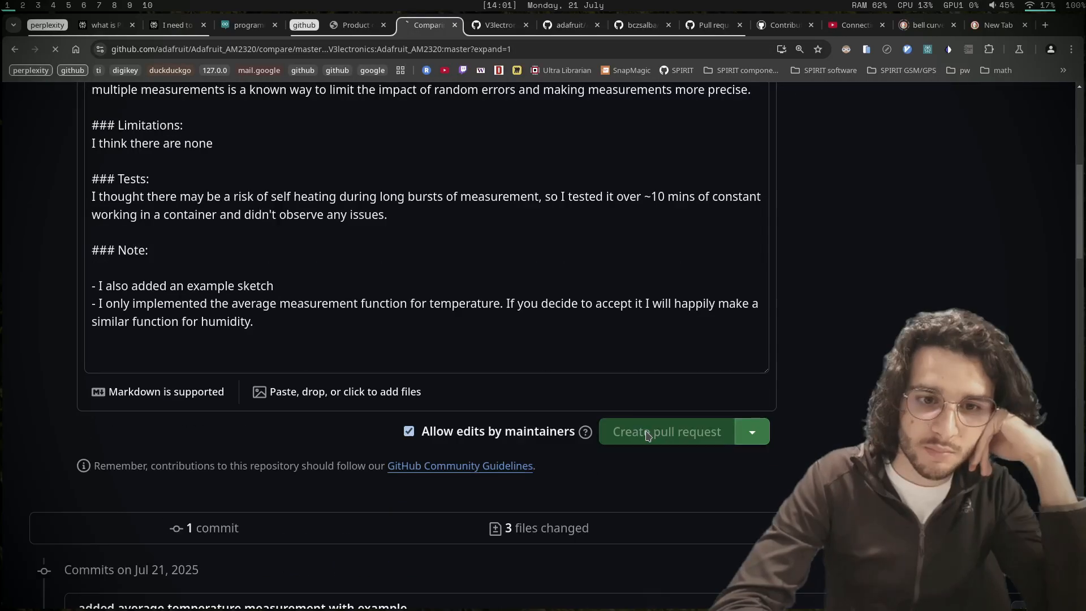
- Create pull request #17 and review its page with the CI check running
click(666, 431)
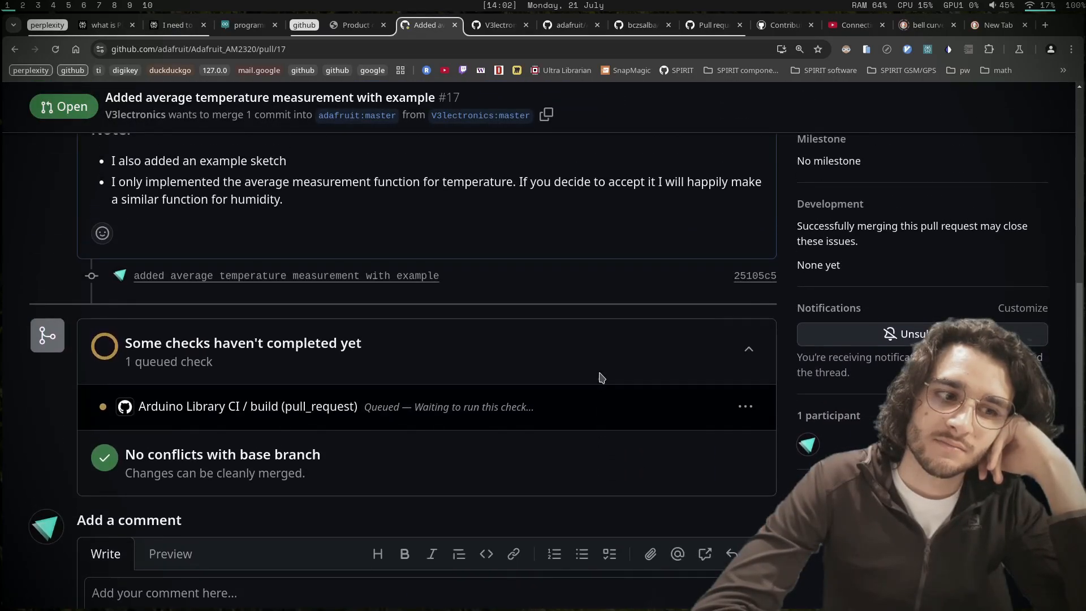
scroll(up, 3)
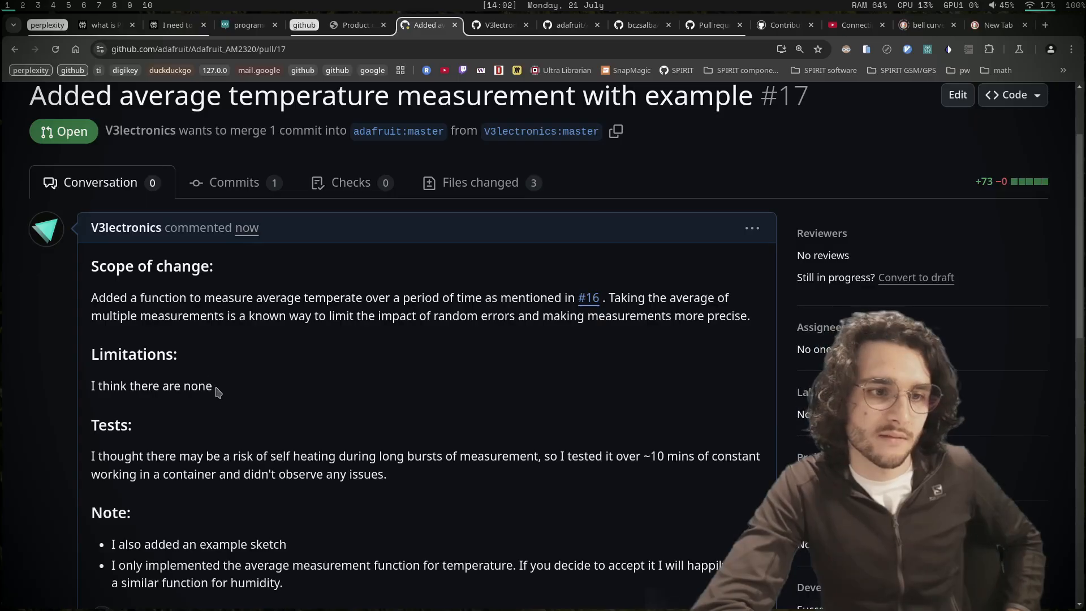
scroll(down, 3)
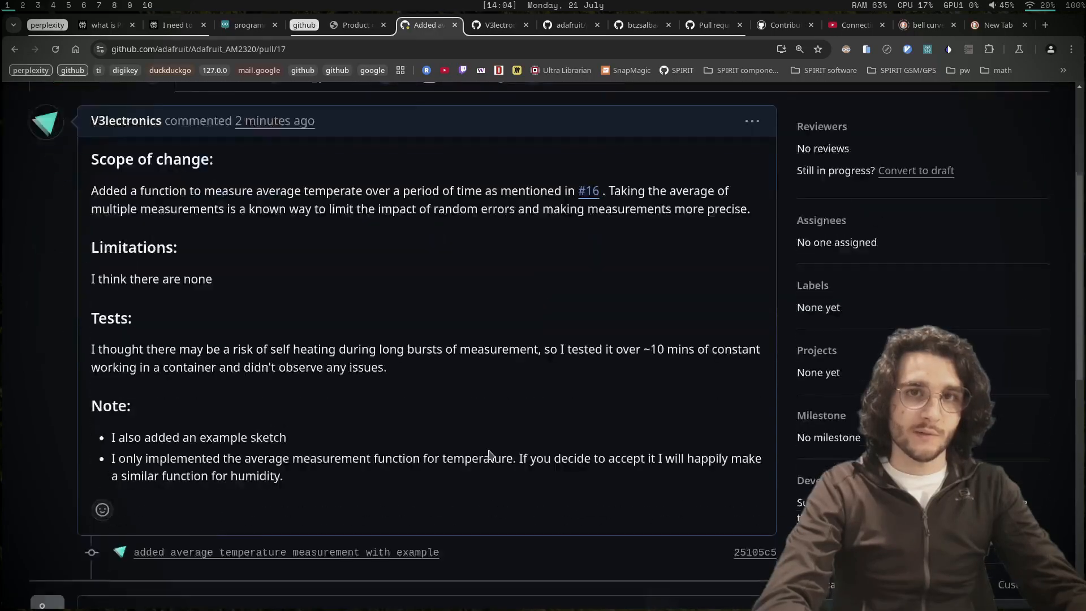
scroll(down, 3)
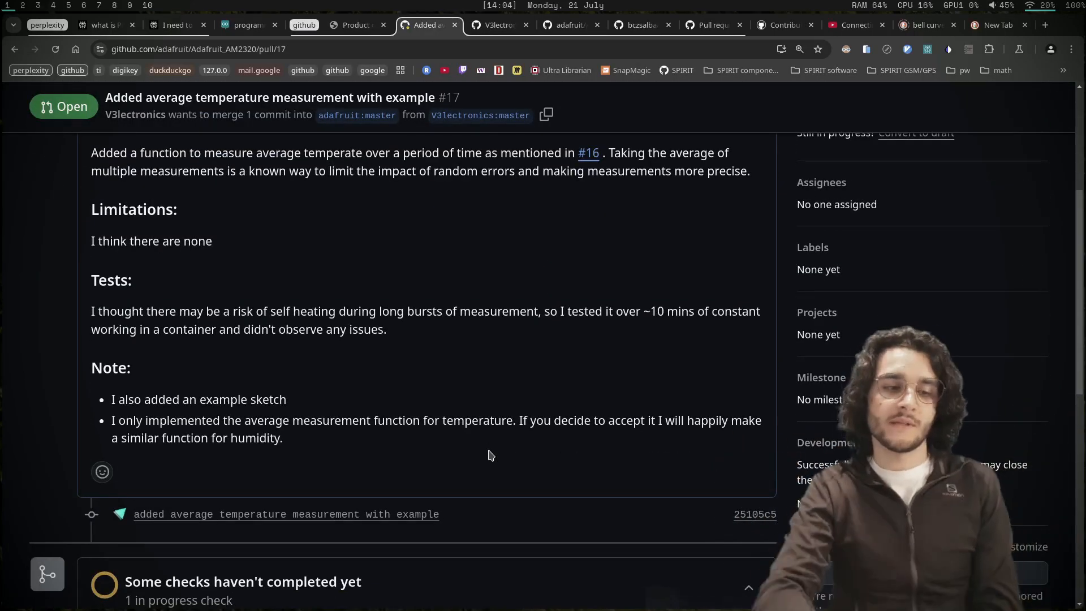
scroll(down, 3)
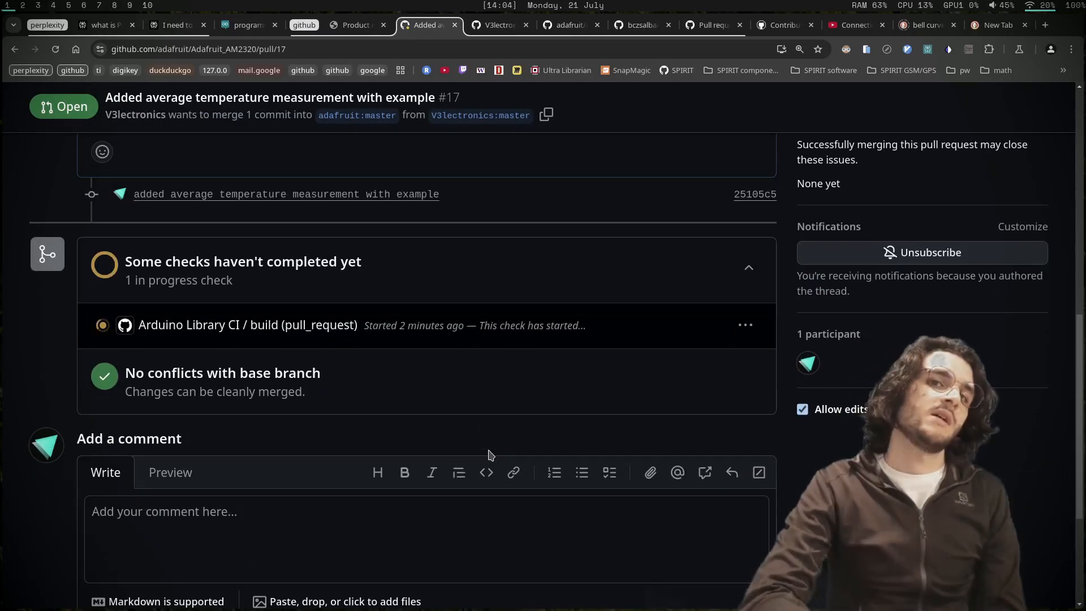